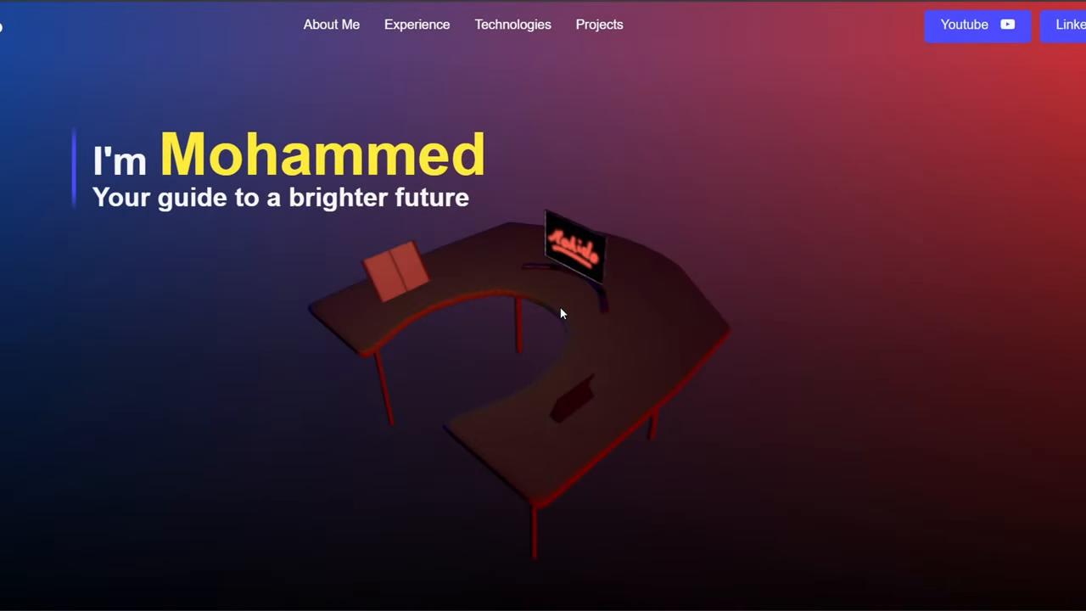
Step: Scroll the Mohido portfolio homepage down to the 2023 Nokia and 2024 Ericsson timeline
scroll(down, 3)
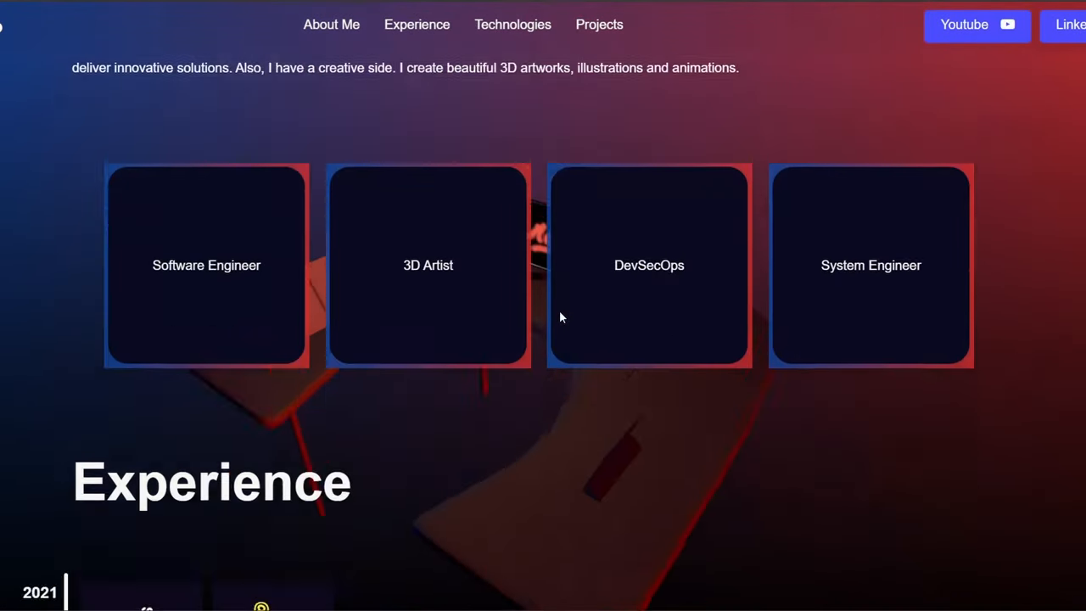
scroll(down, 3)
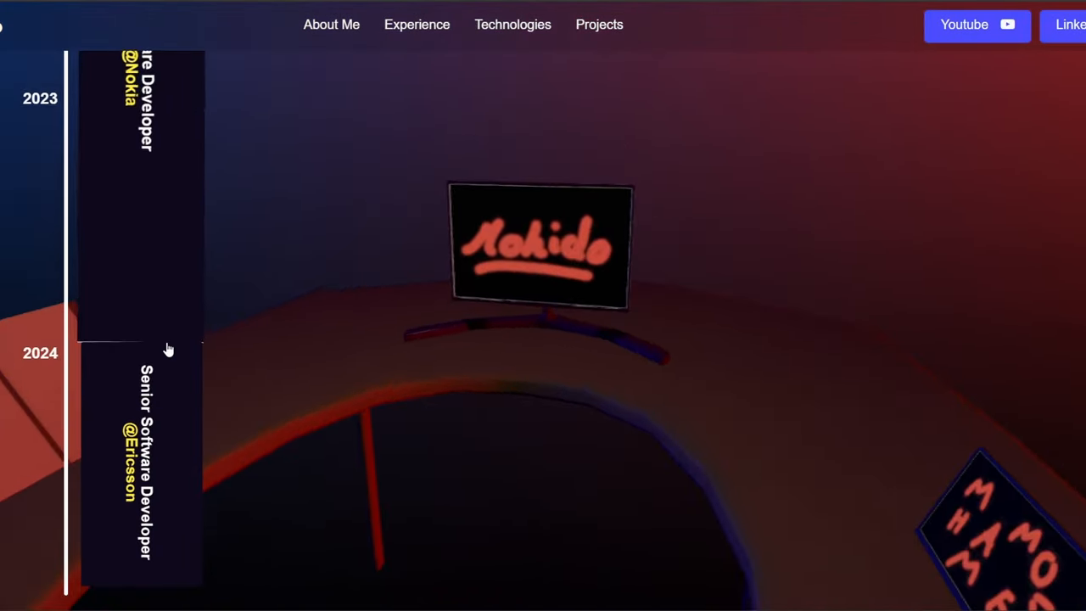
scroll(down, 3)
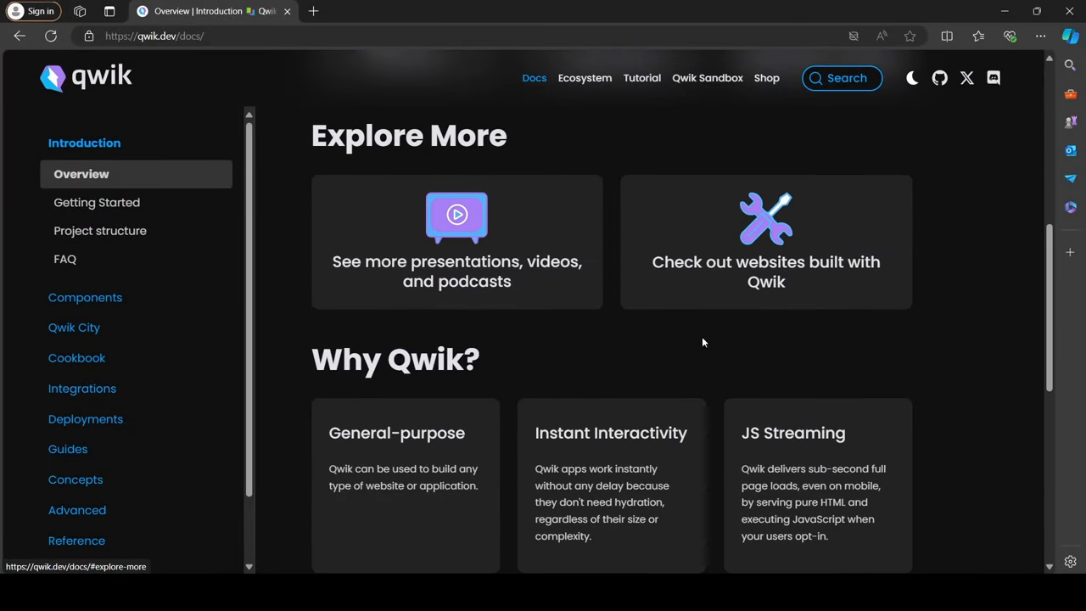
Step: Read the Qwik Joke App guide down to the useTask$ section, then open Tutorials
scroll(down, 3)
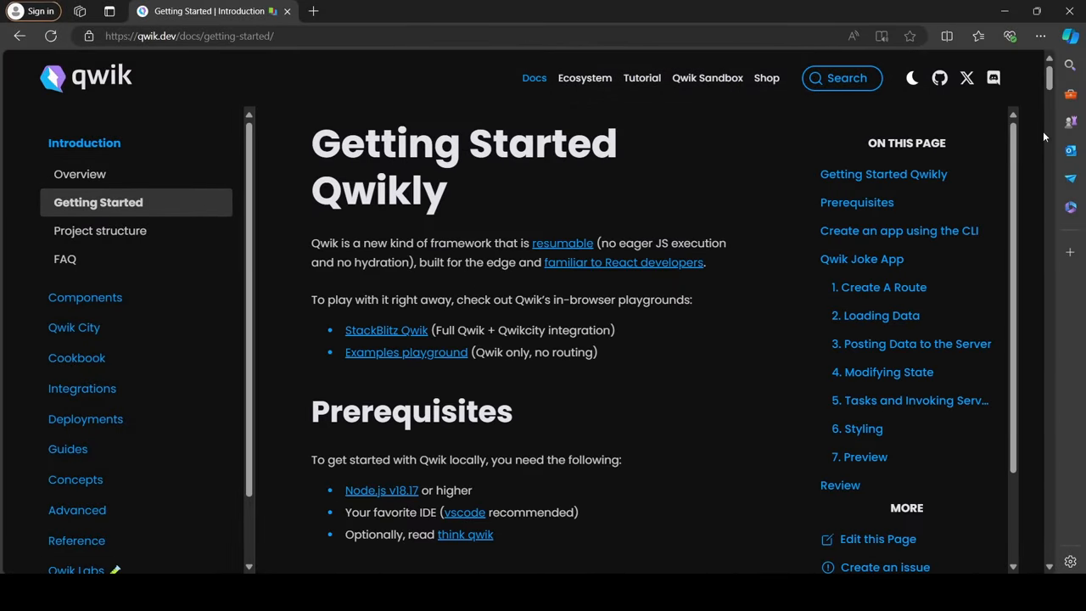
scroll(down, 3)
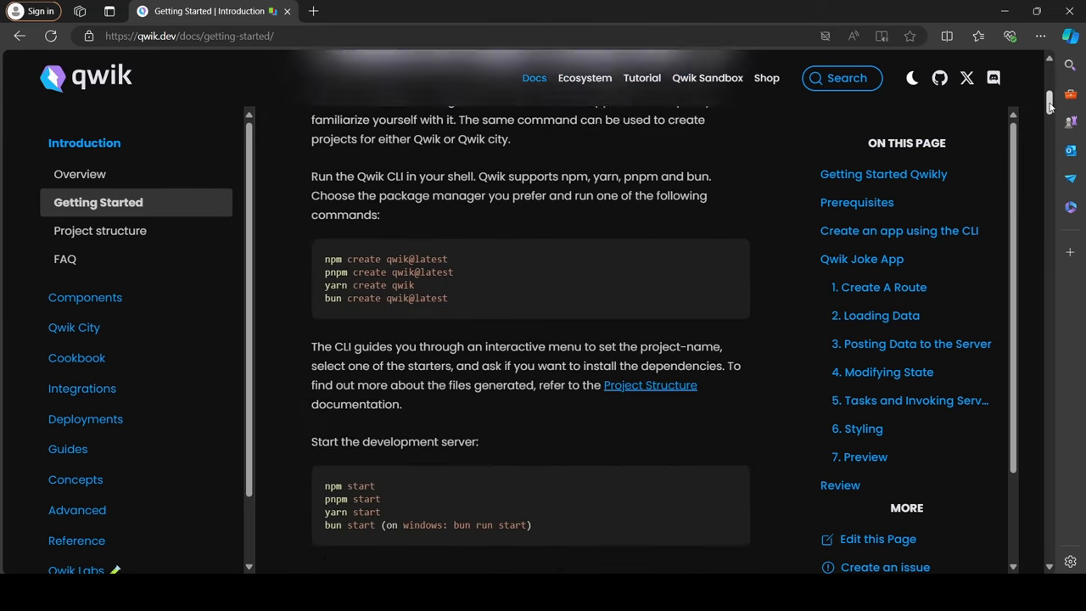
scroll(down, 3)
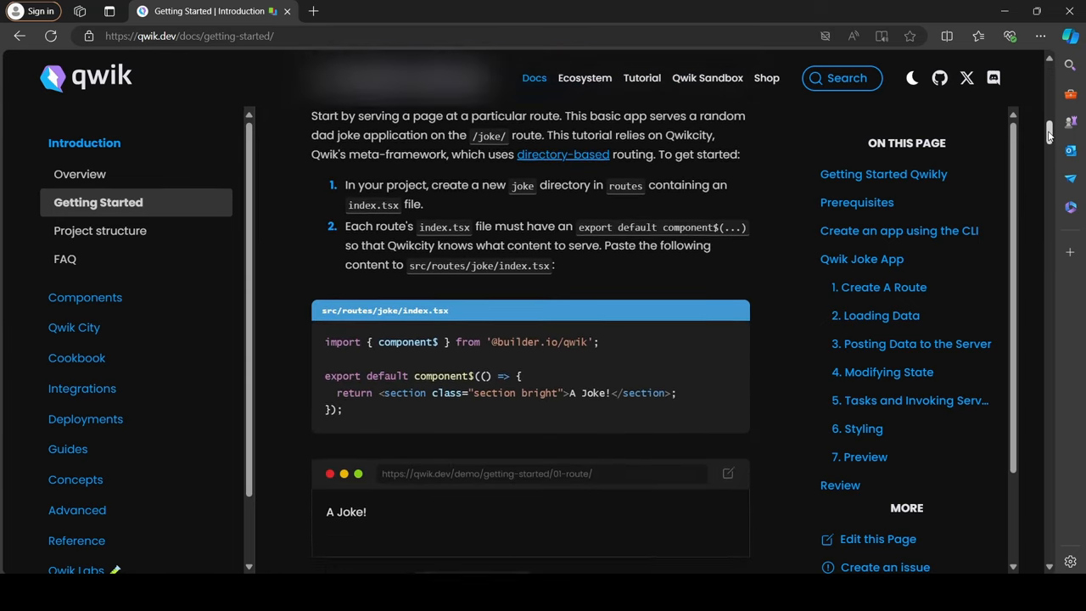
scroll(down, 3)
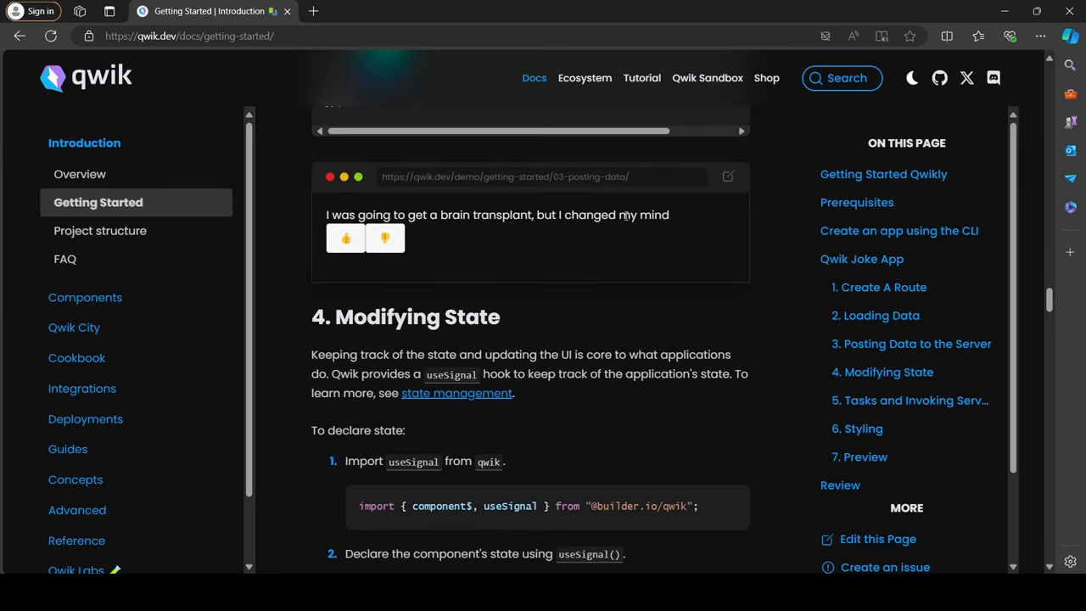
mouse_move(792, 246)
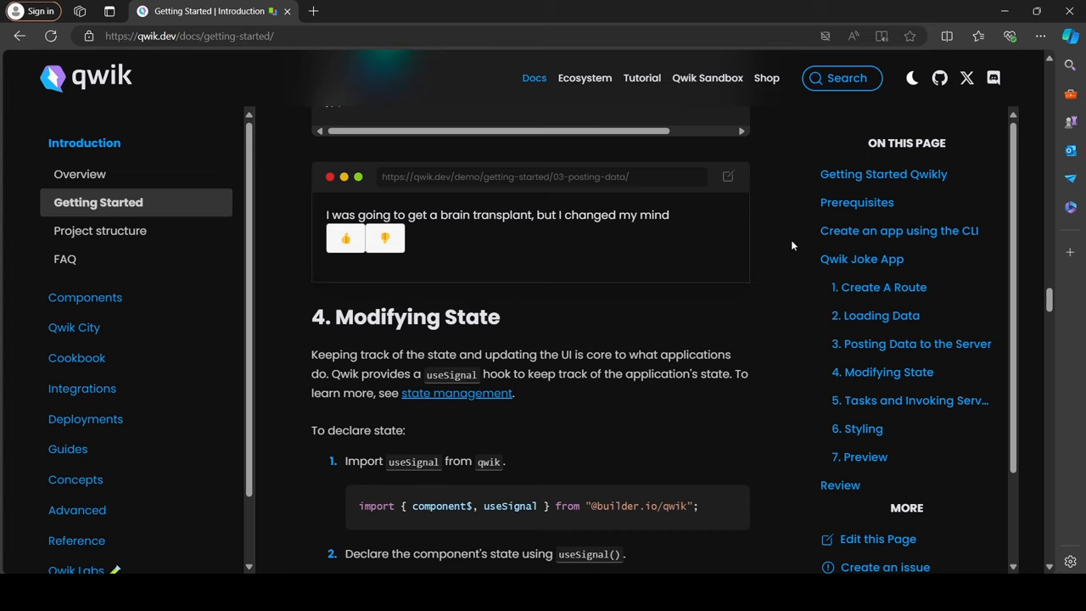
mouse_move(638, 251)
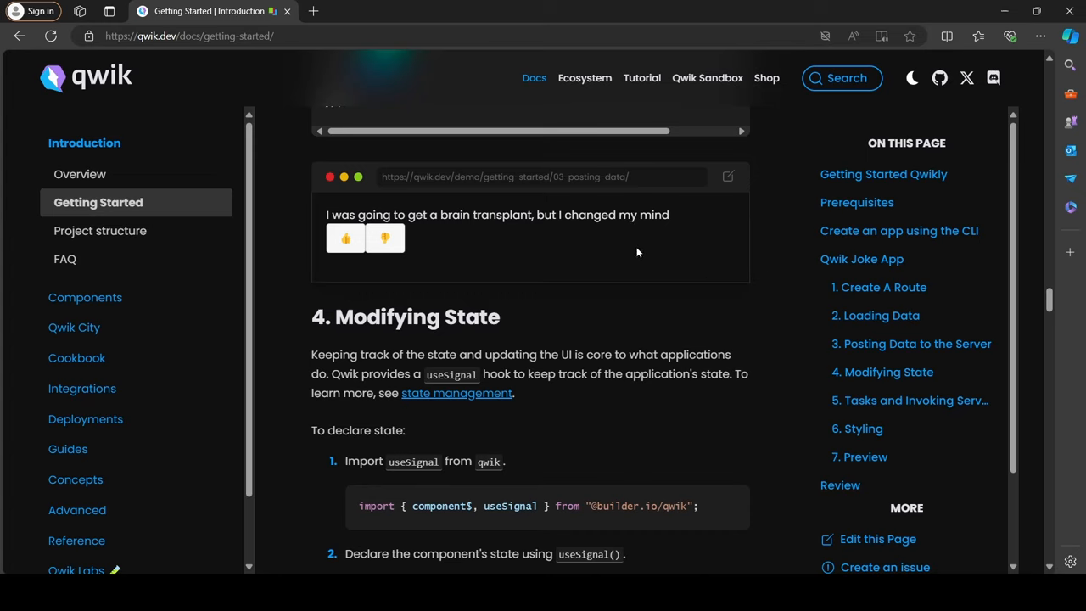
mouse_move(796, 280)
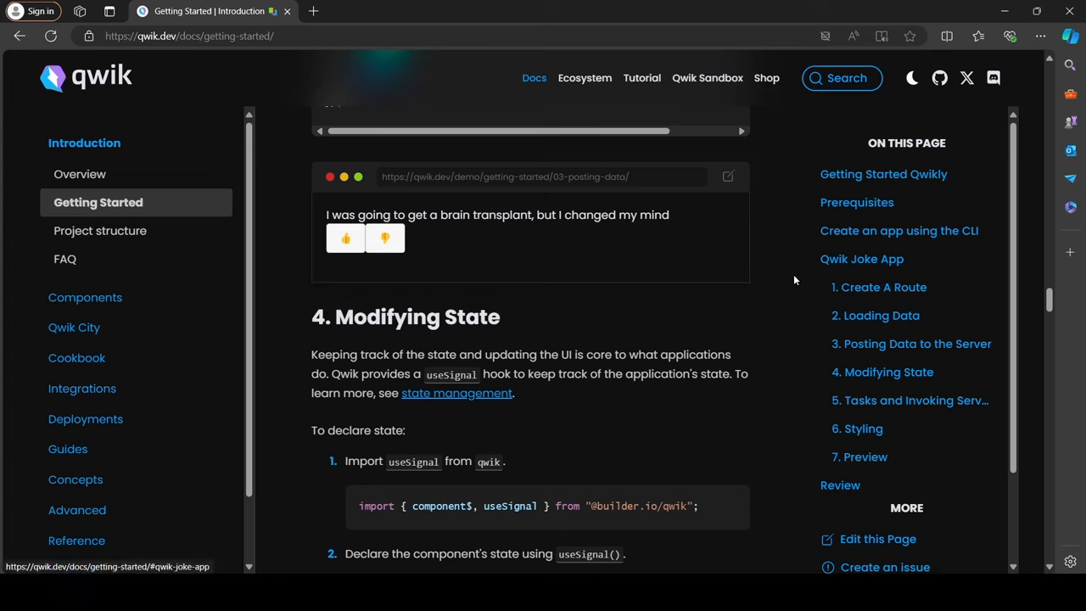
scroll(down, 3)
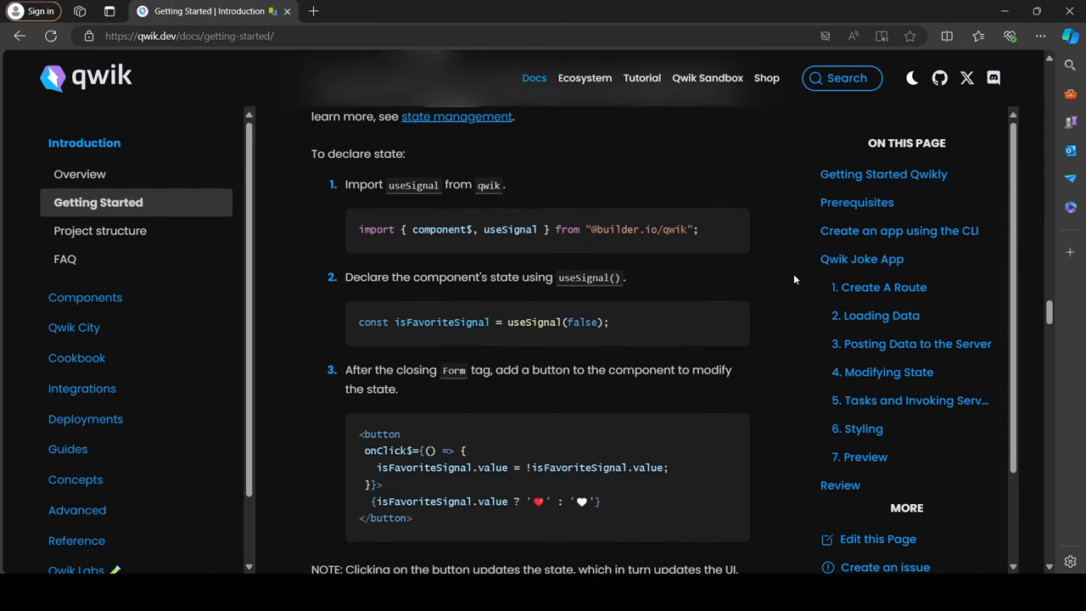
scroll(down, 3)
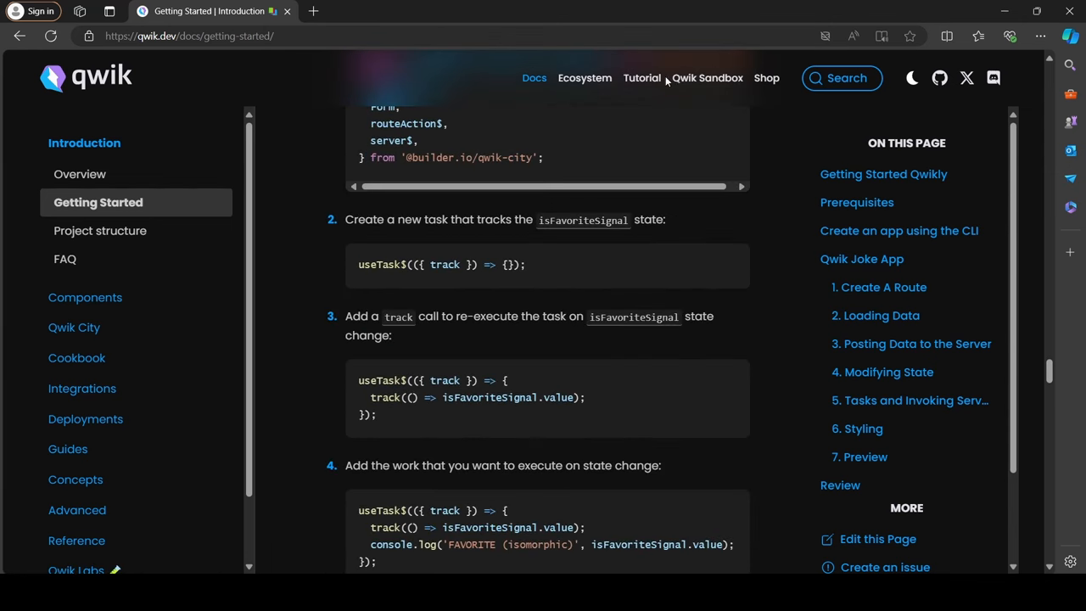
click(641, 77)
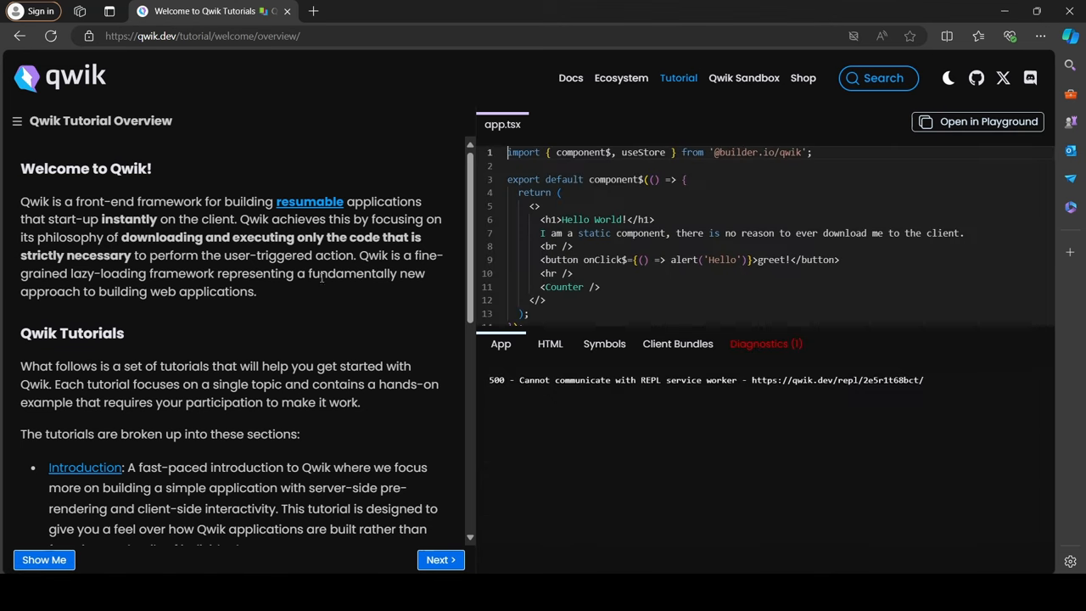
Step: Show the tutorial topic list and open a section from it
click(17, 121)
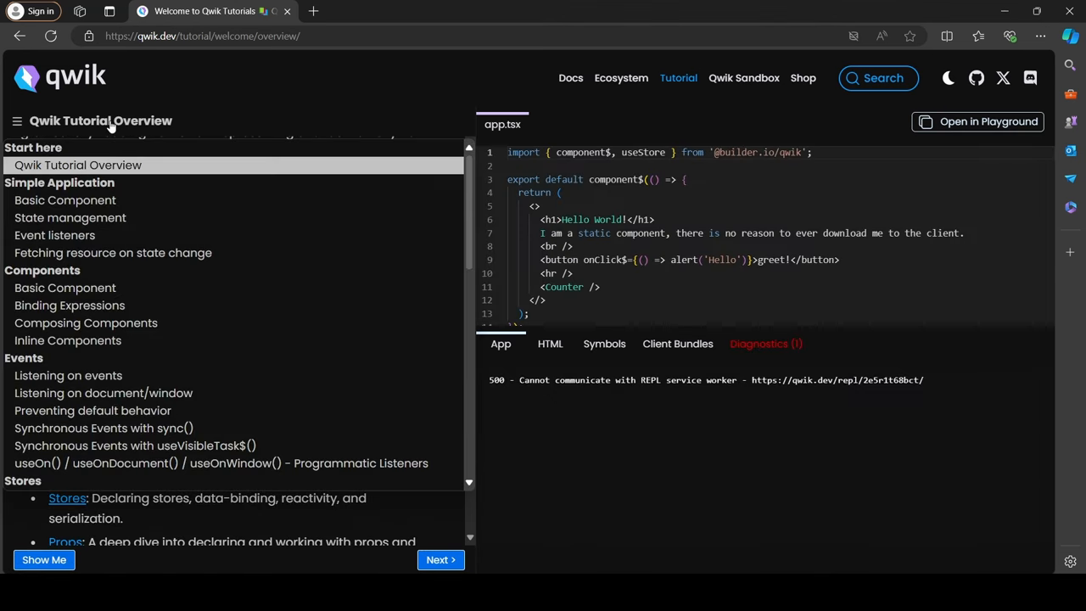
scroll(down, 3)
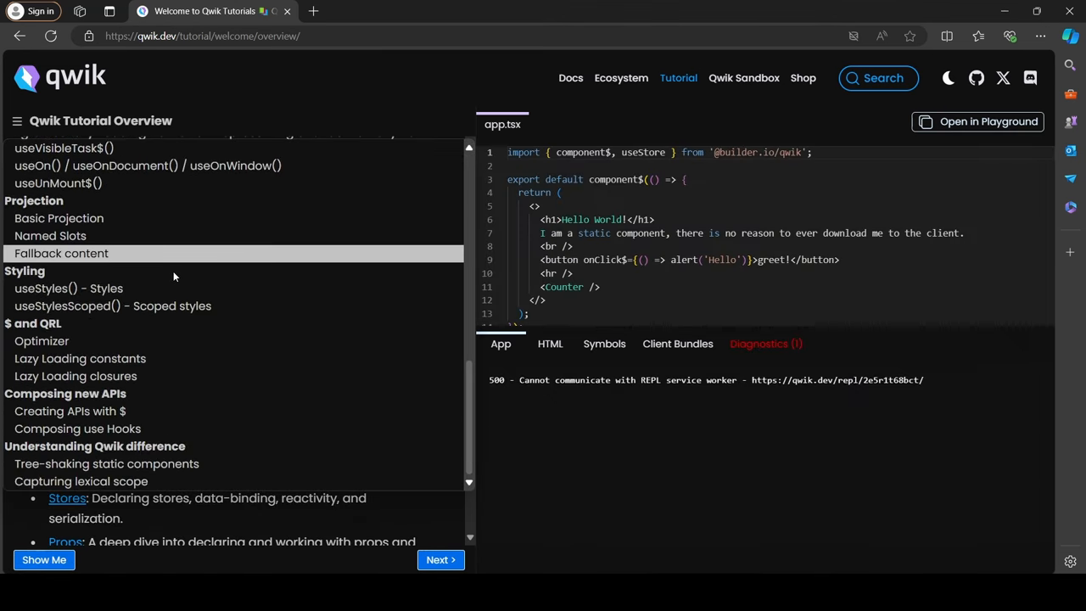
click(68, 287)
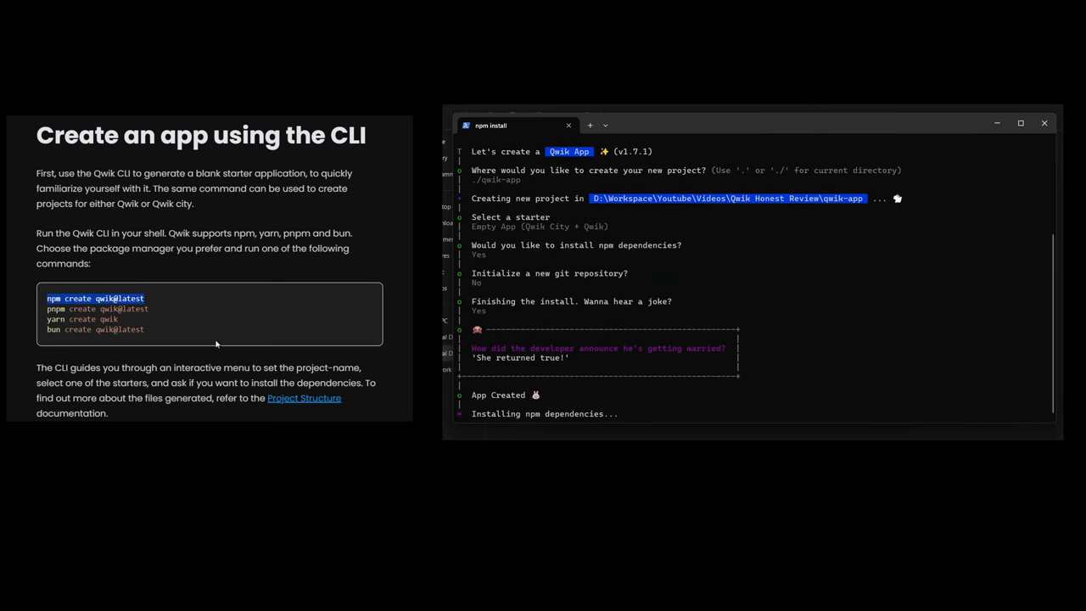
mouse_move(971, 128)
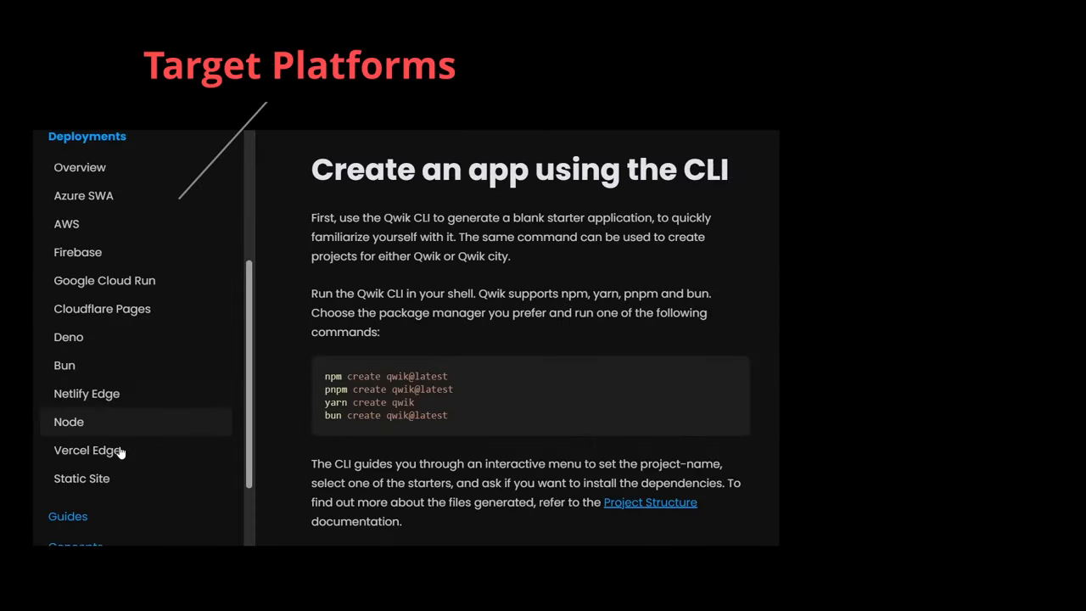
Step: Expand Deployments in the docs sidebar to list the target platforms
click(81, 477)
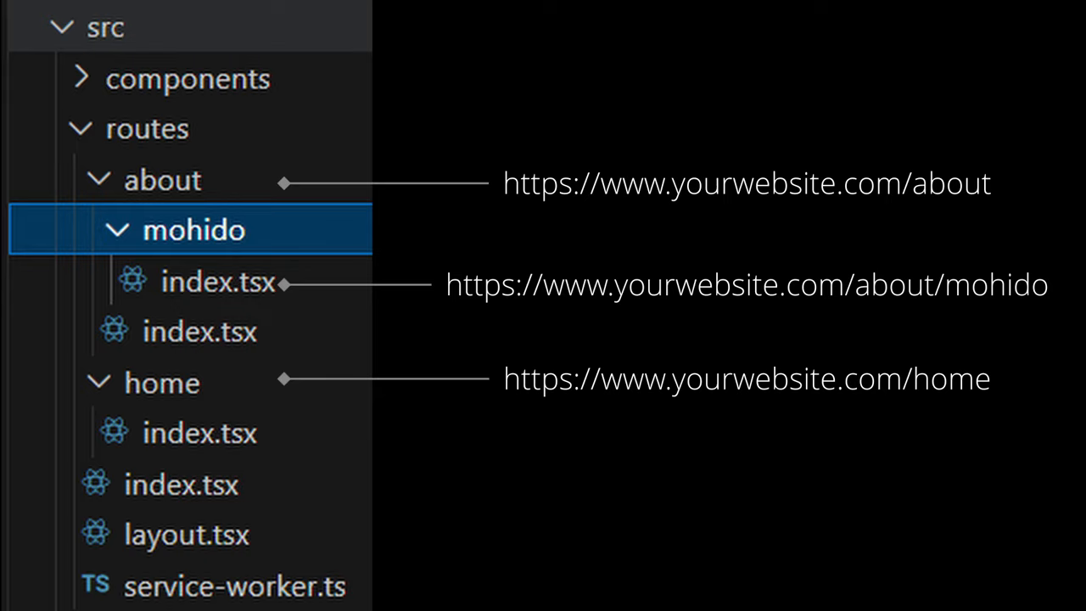
key(alt+tab)
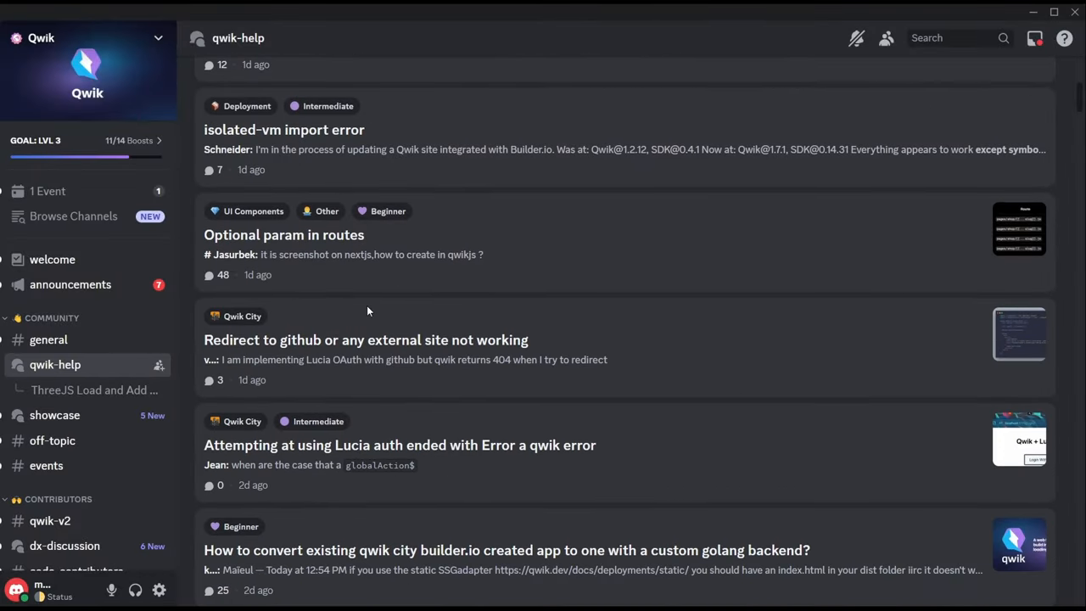
Step: Scroll the Discord channel sidebar and open the announcements channel
scroll(down, 3)
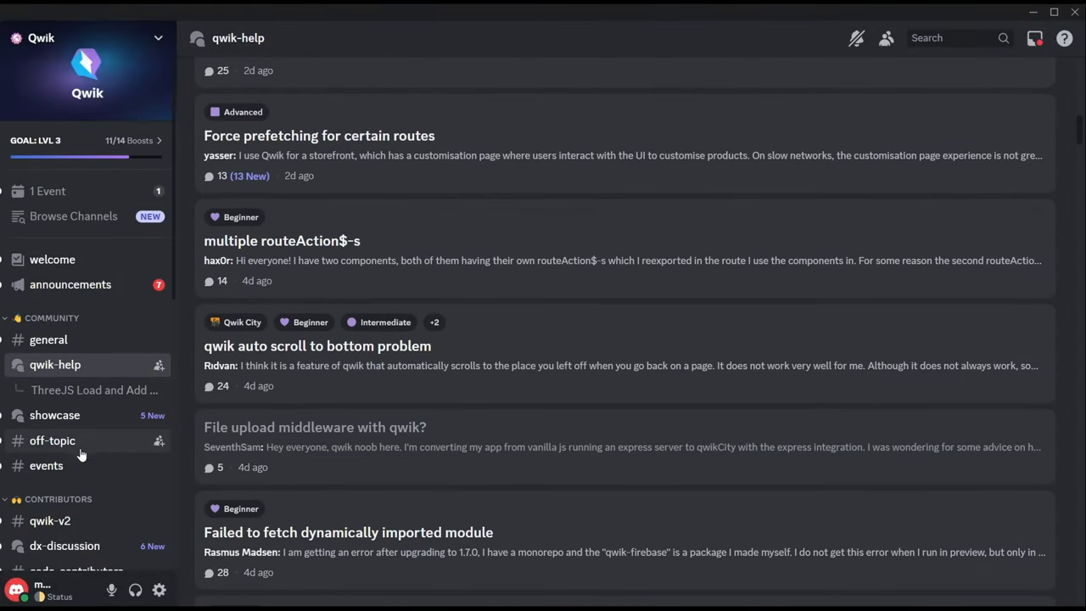
scroll(down, 3)
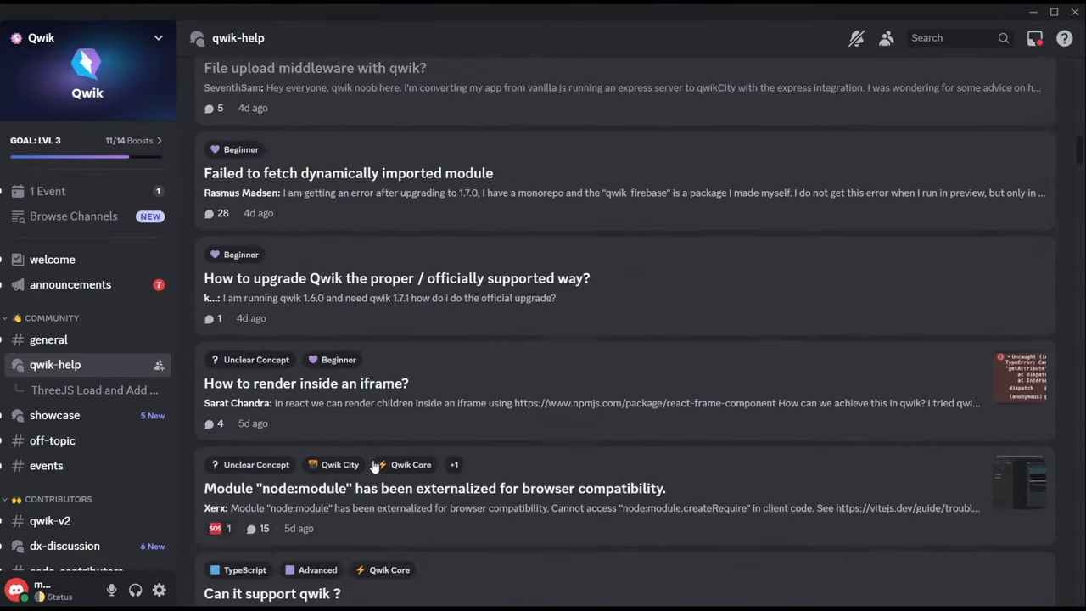
scroll(up, 3)
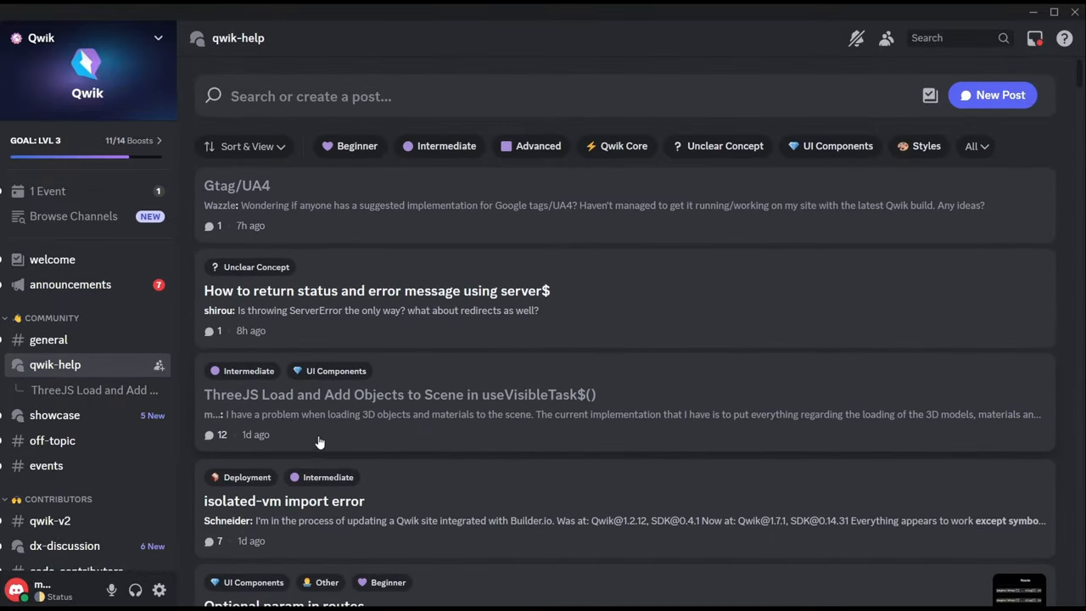
click(70, 284)
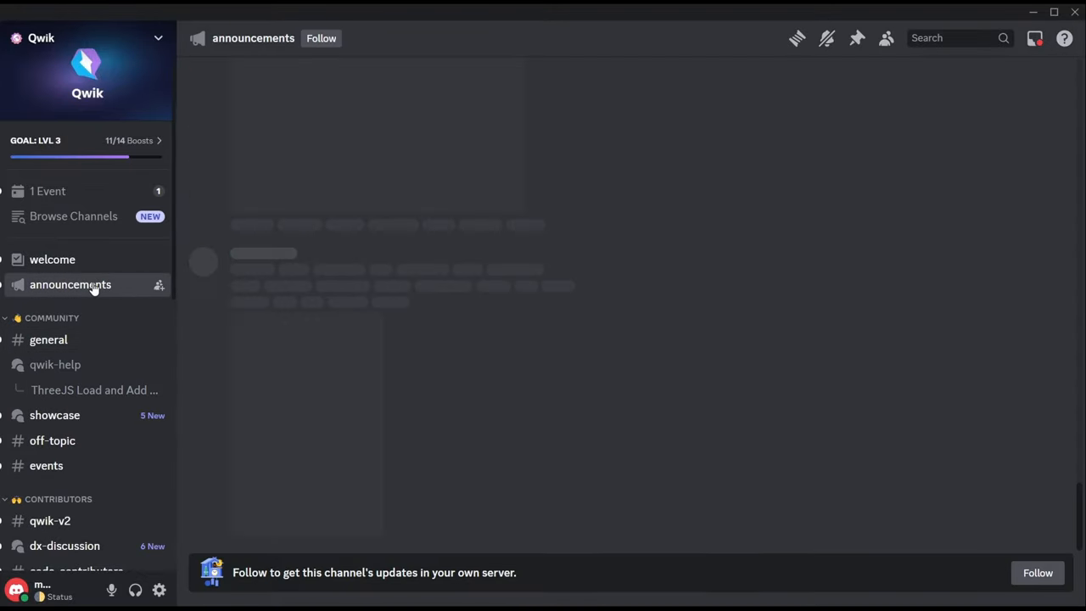
Step: Open the 'ThreeJS Load and Add Objects to Scene' help thread and read its replies
click(94, 389)
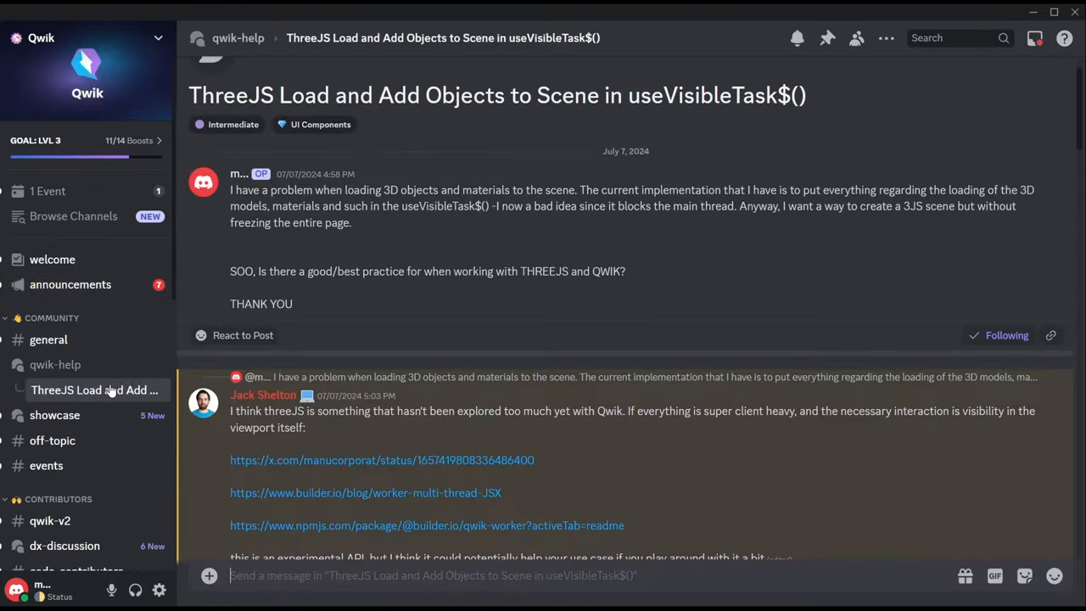
mouse_move(482, 232)
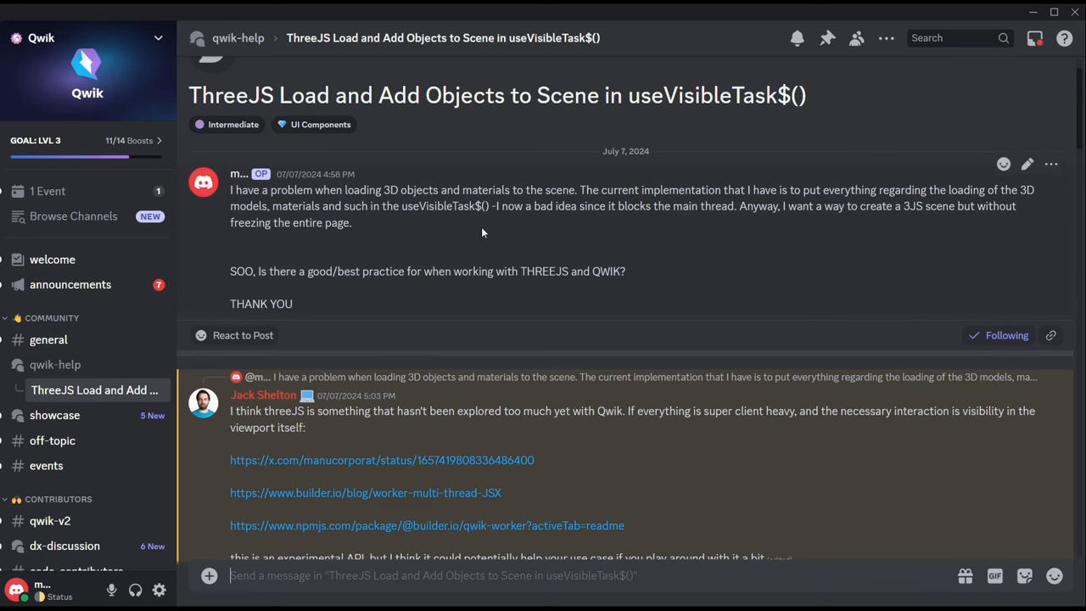
scroll(up, 3)
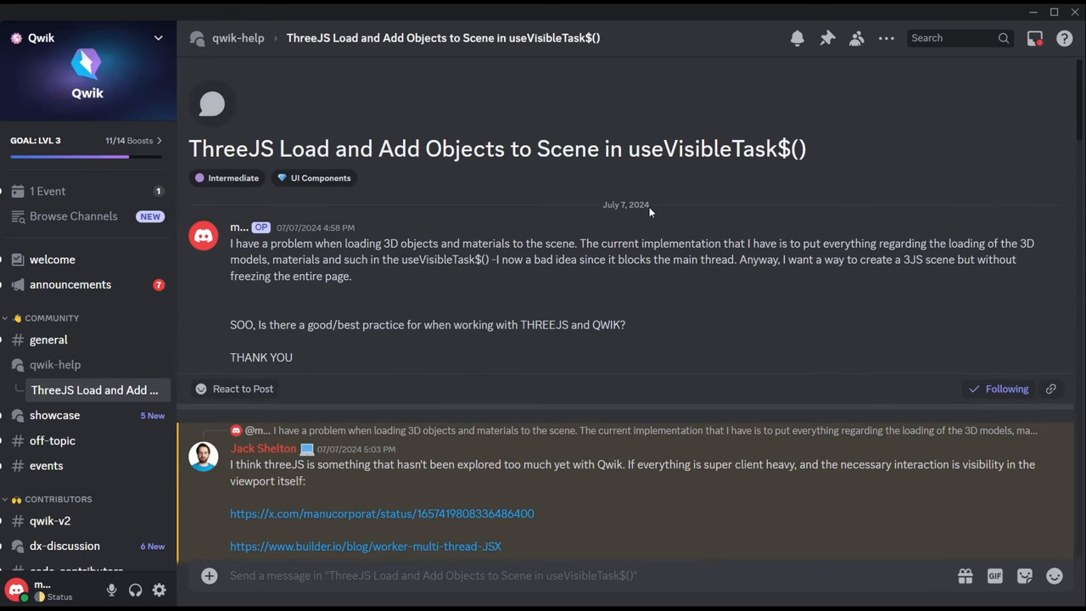
scroll(down, 3)
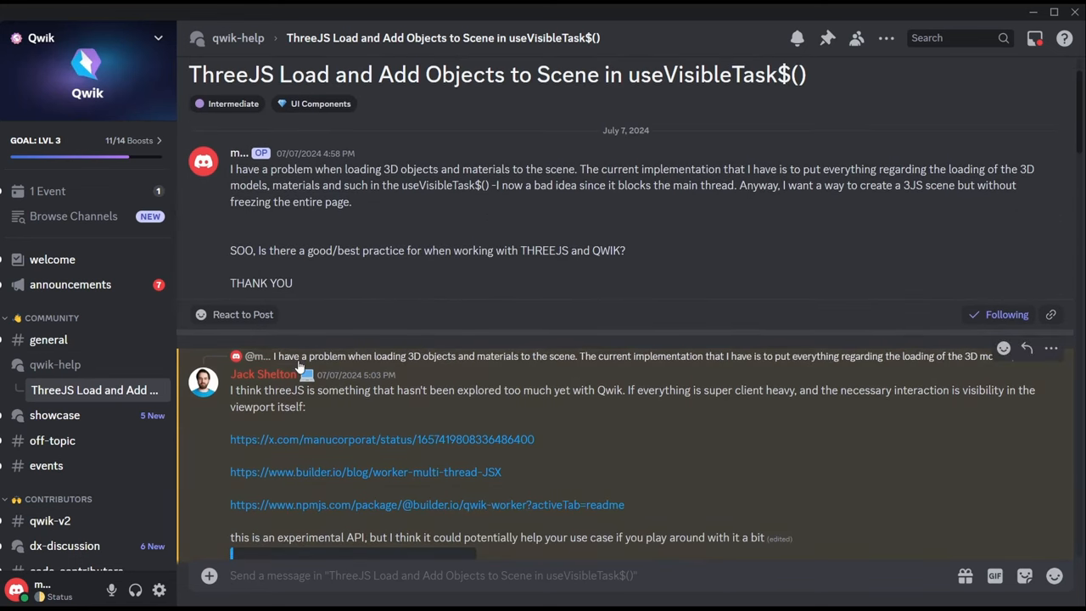
scroll(down, 3)
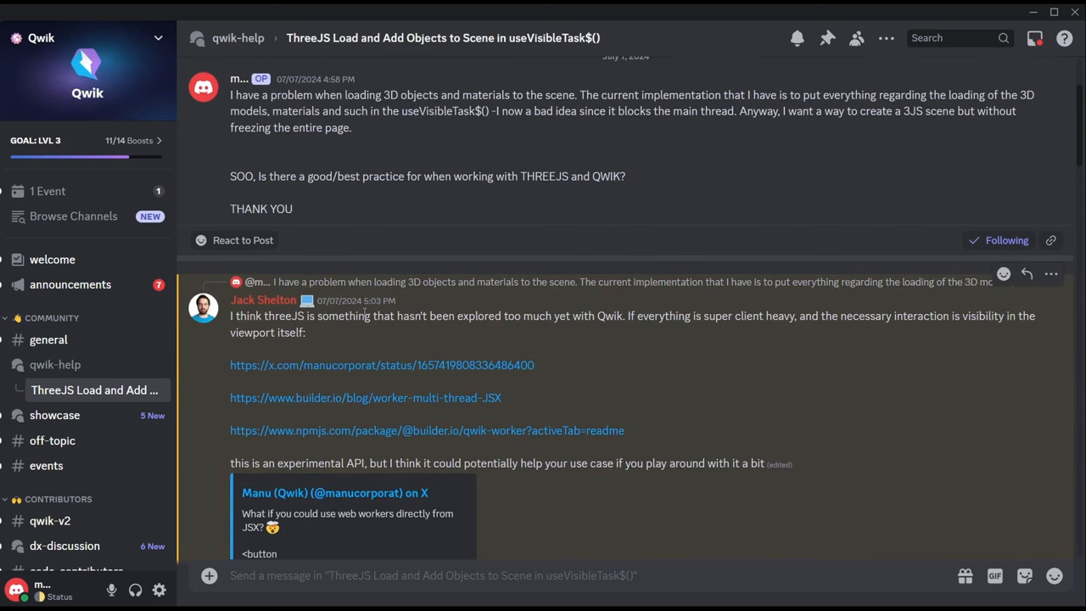
scroll(up, 3)
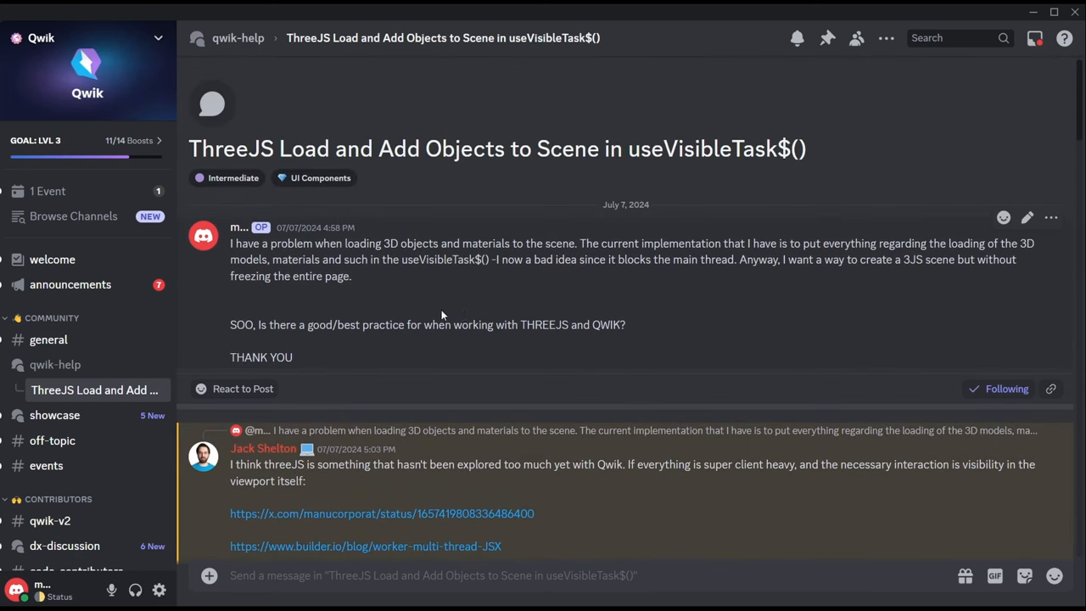
mouse_move(287, 498)
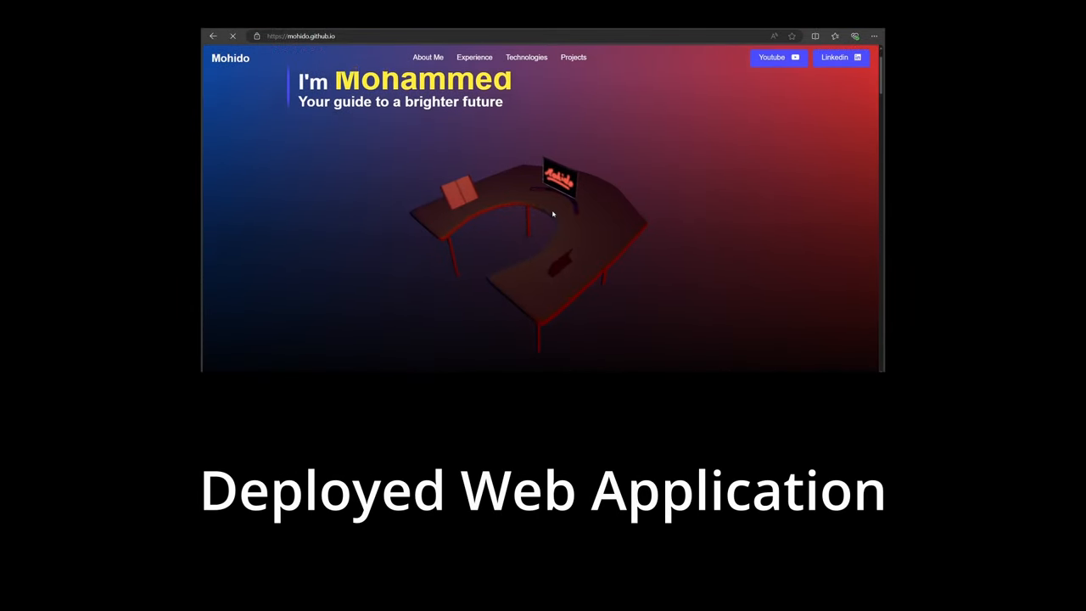
Step: Scroll down the deployed mohido.github.io portfolio page
scroll(down, 3)
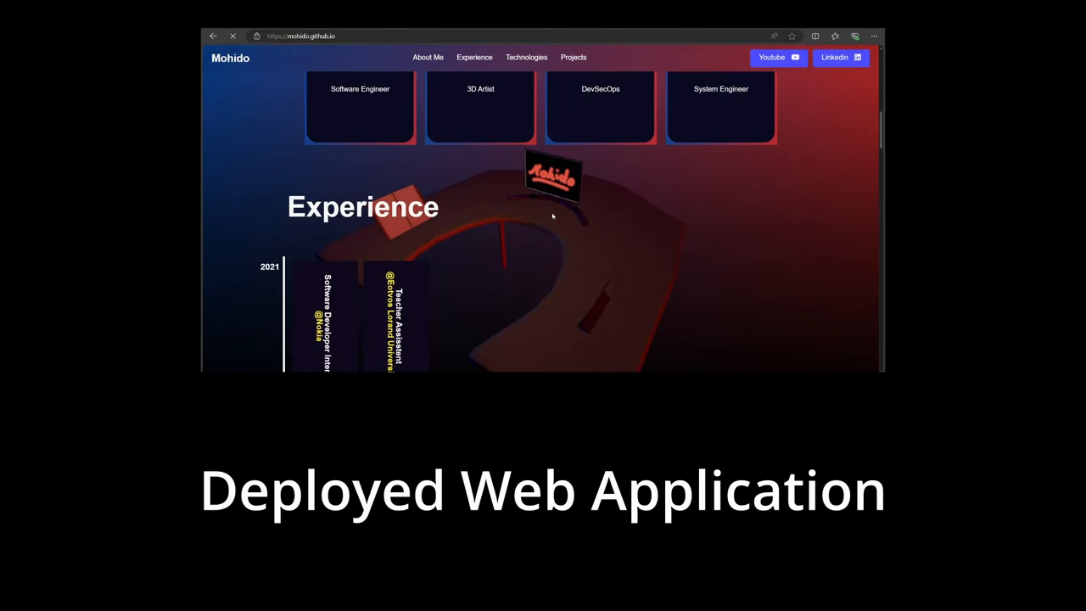
scroll(down, 3)
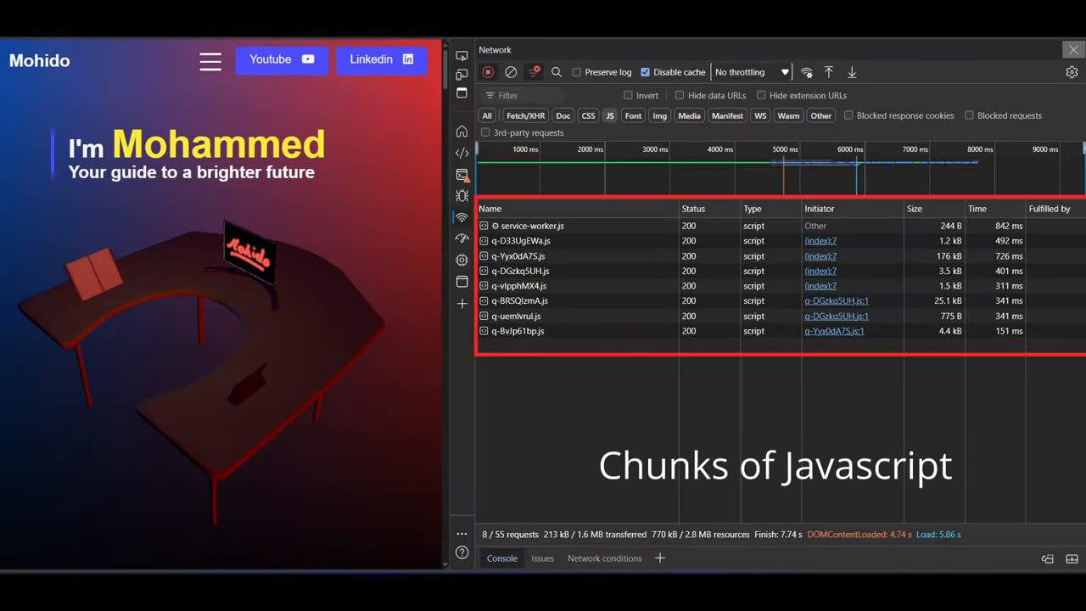
mouse_move(715, 365)
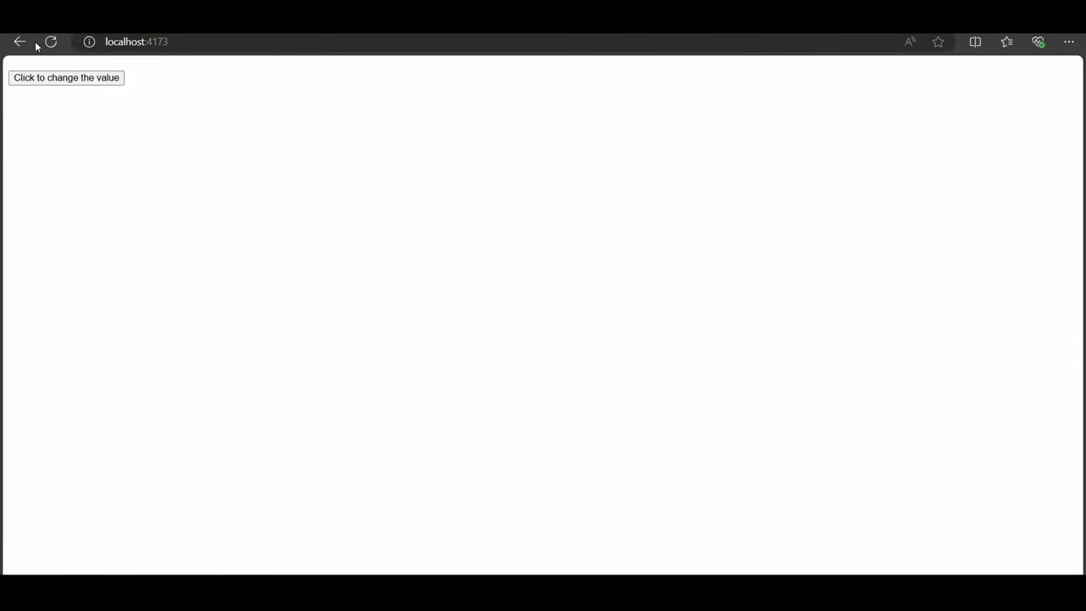
mouse_move(194, 142)
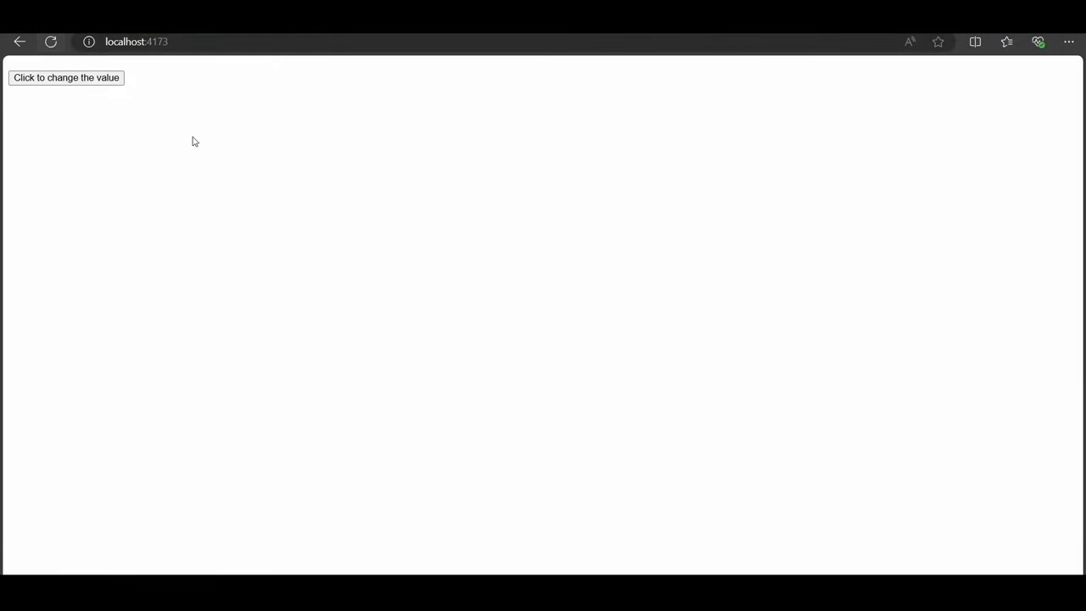
mouse_move(130, 98)
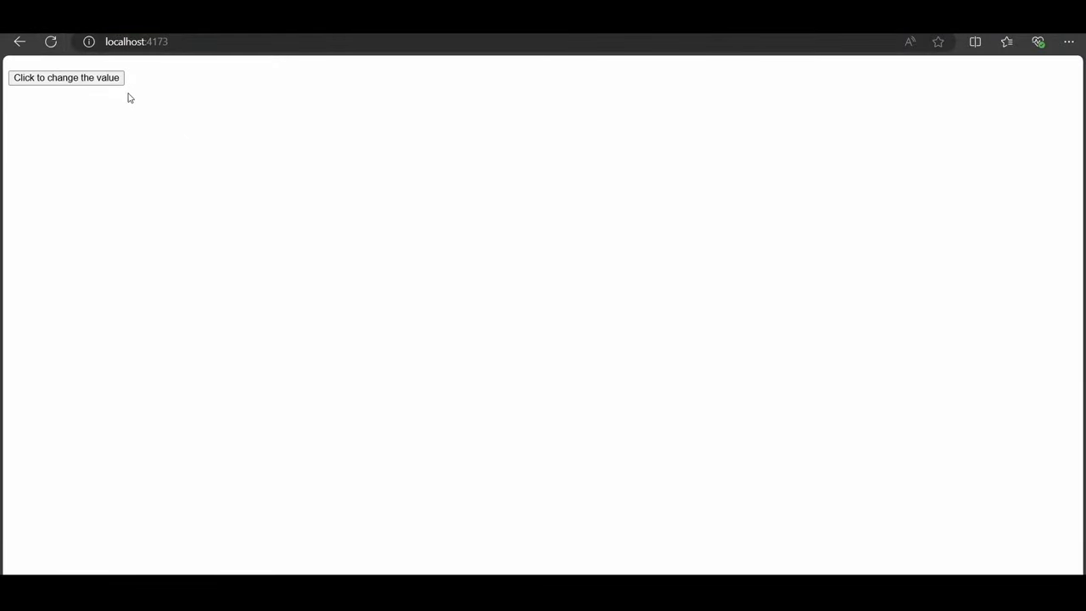
Step: Generate two random numbers on localhost:4173 and open DevTools with F12
click(66, 77)
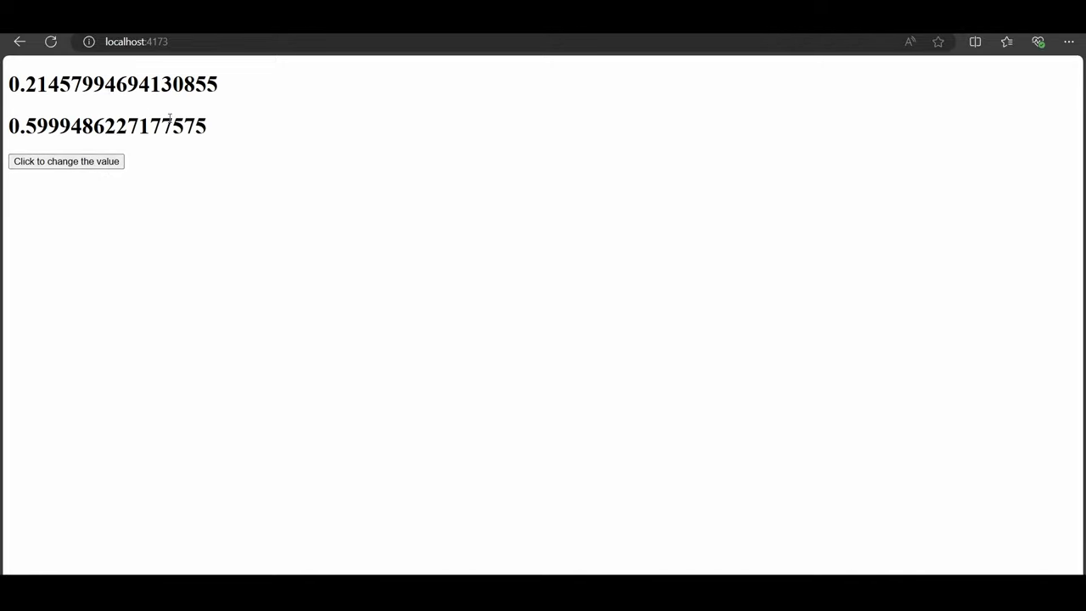
mouse_move(248, 167)
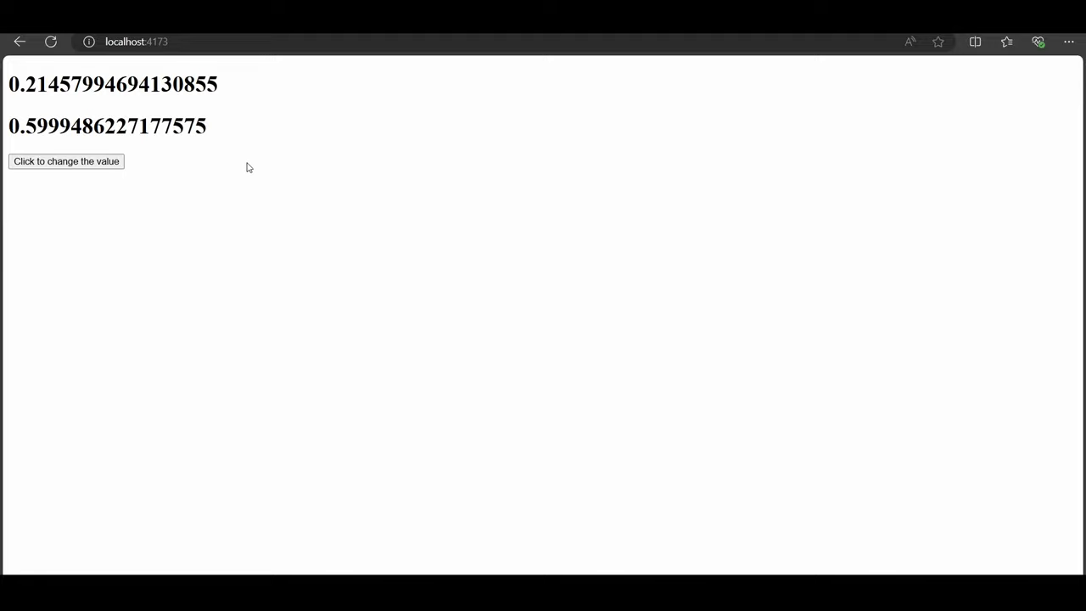
key(F12)
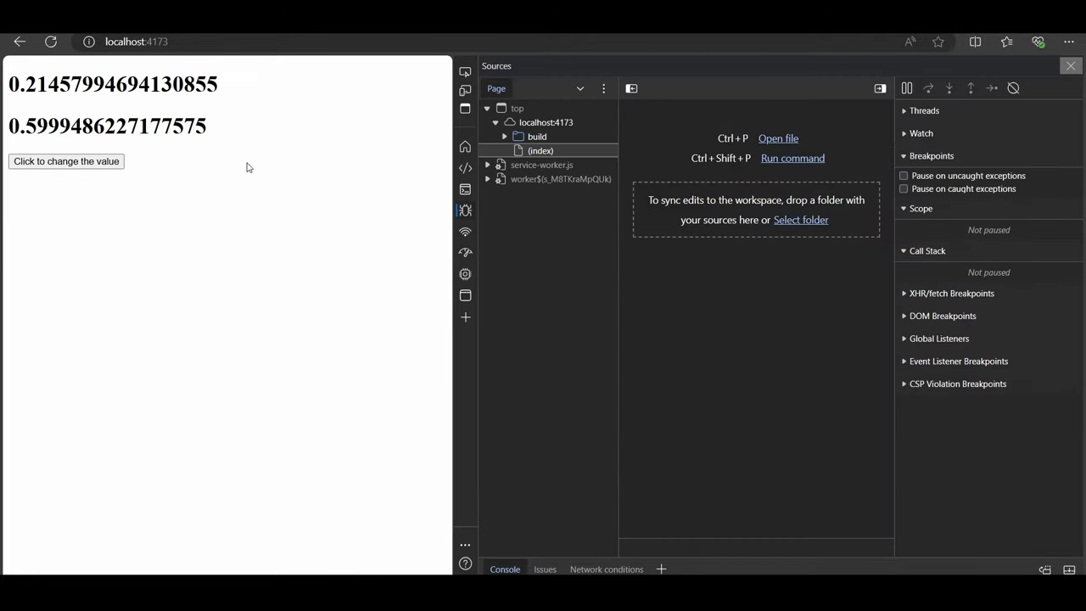
mouse_move(465, 209)
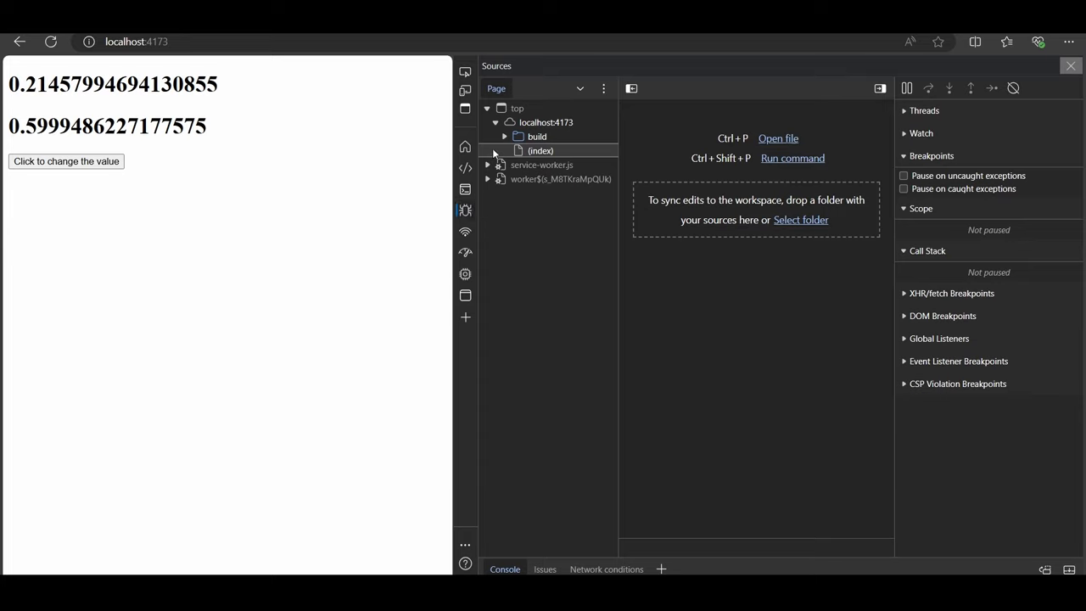
Step: Expand the build folder and open chunks q-BjMiMqFk.js, q-Blgttanp.js and q-DOj5mvvb.js
click(504, 137)
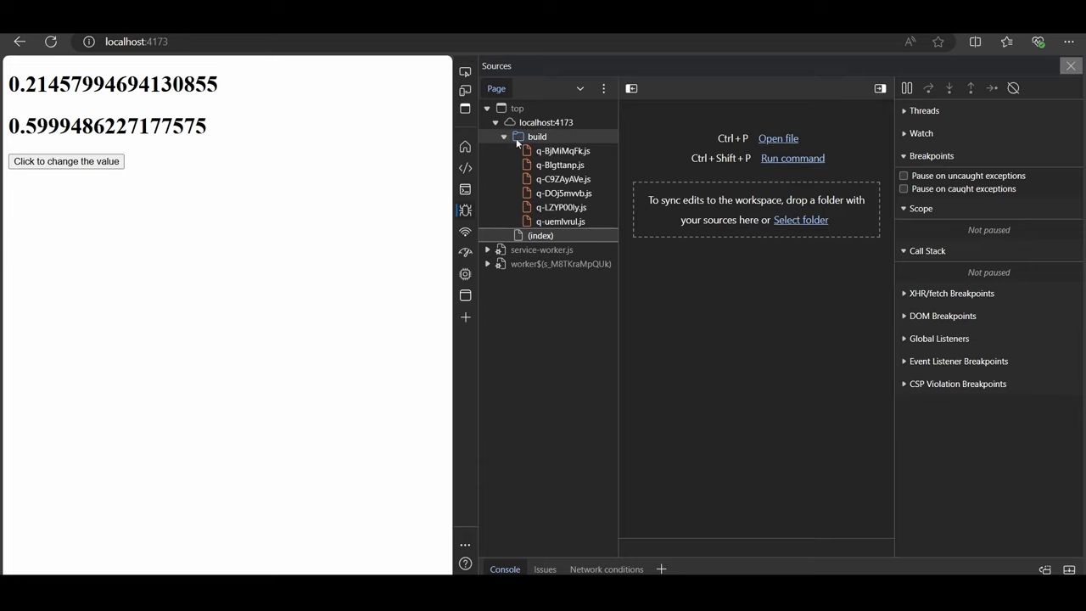
mouse_move(560, 221)
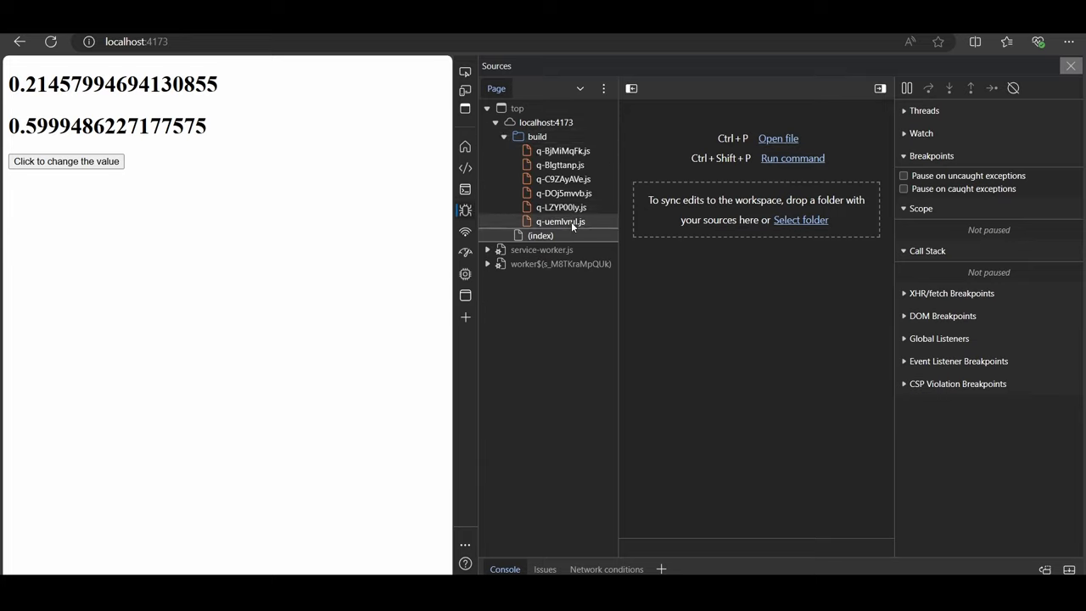
click(562, 150)
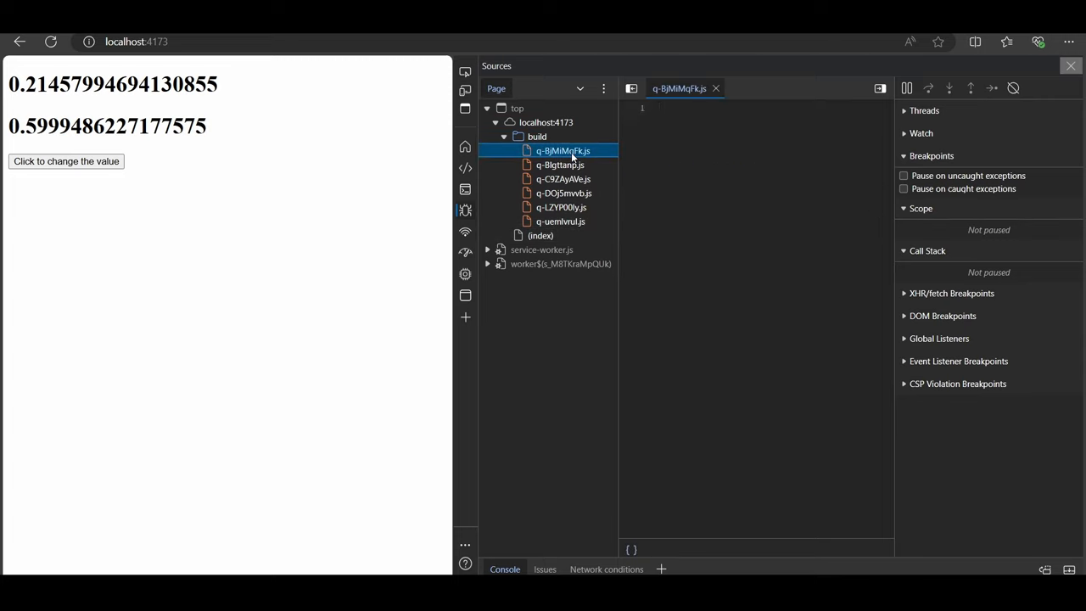
click(559, 164)
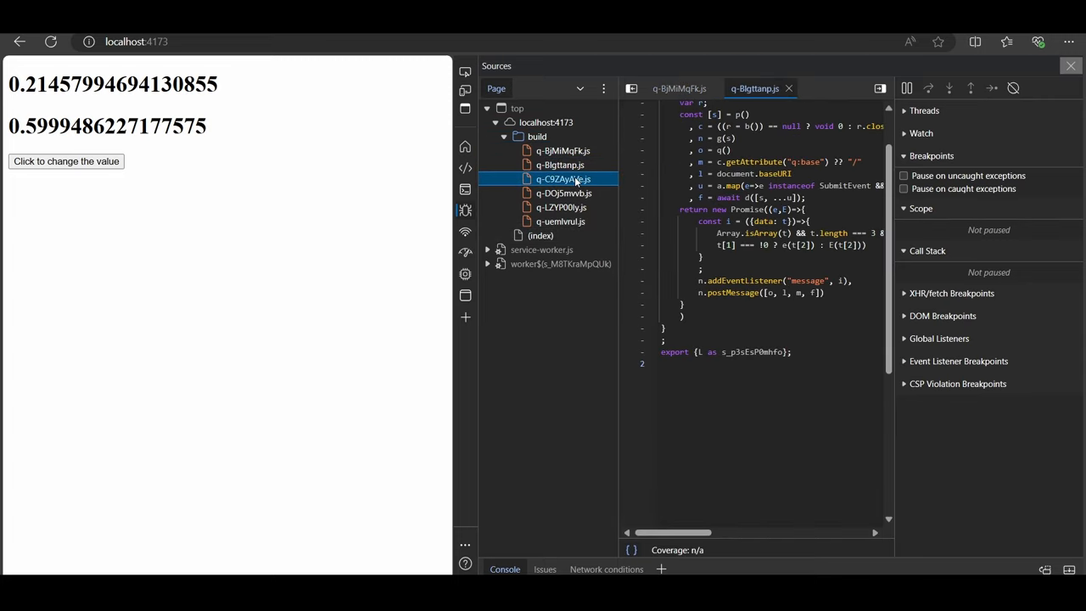
click(562, 193)
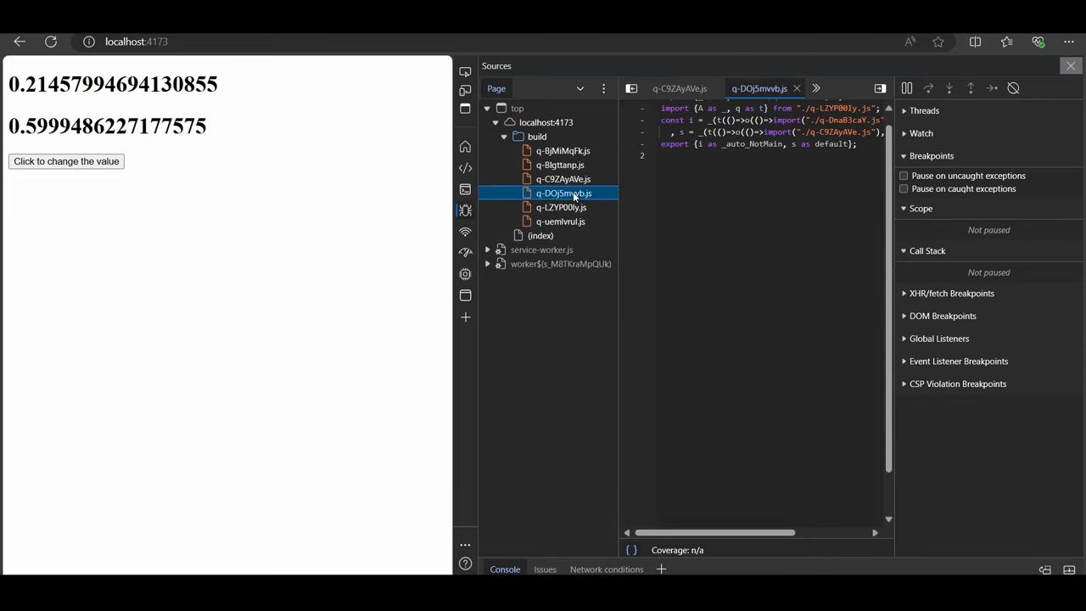
Step: Search the open chunk for 'Math.random' and step to the next match
key(Ctrl+f)
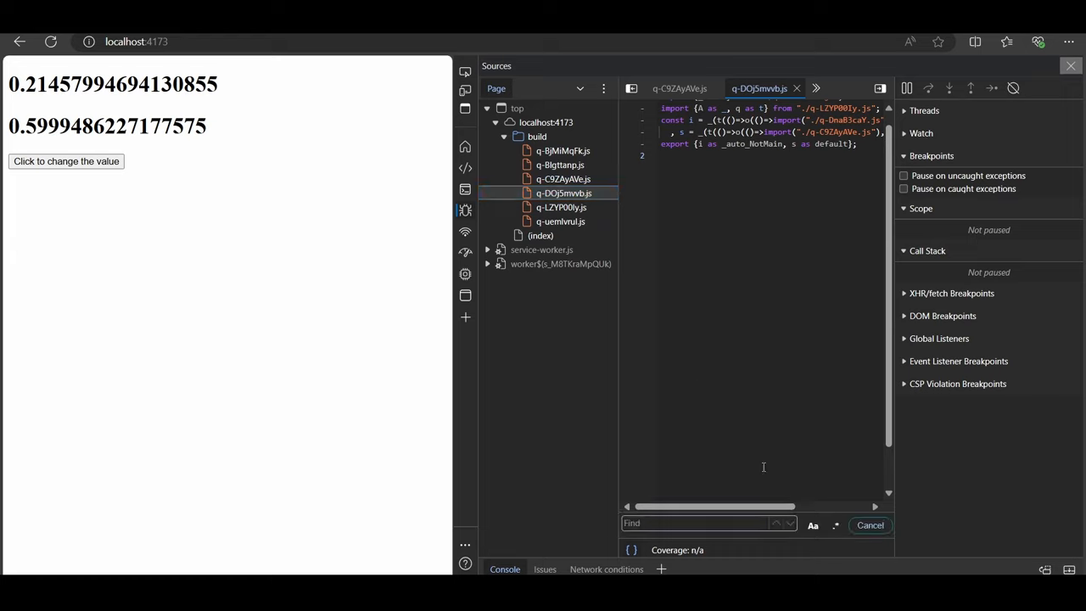
text(Math.)
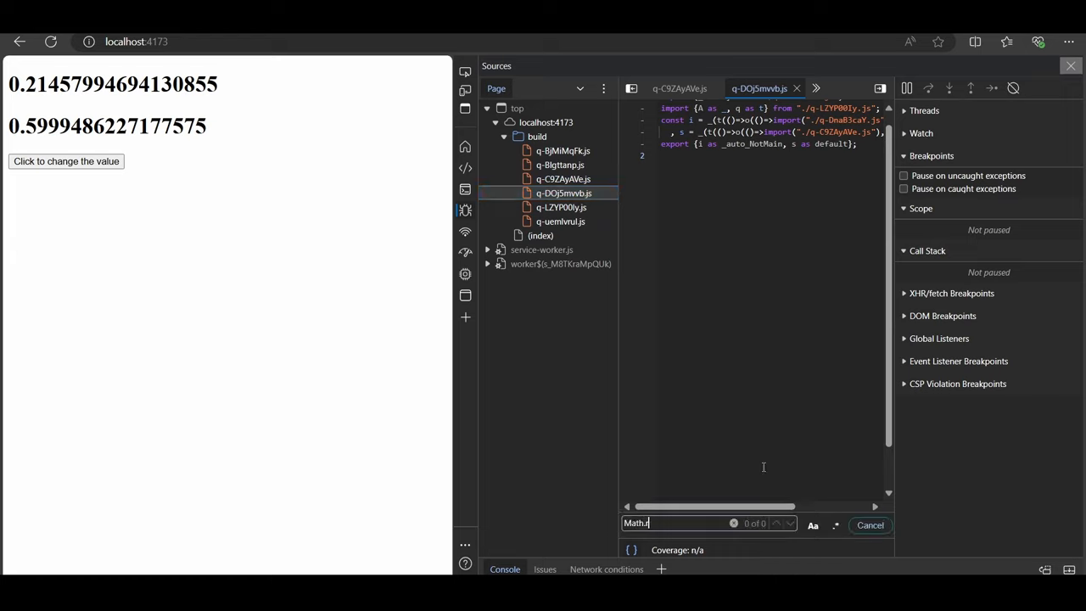
text(random)
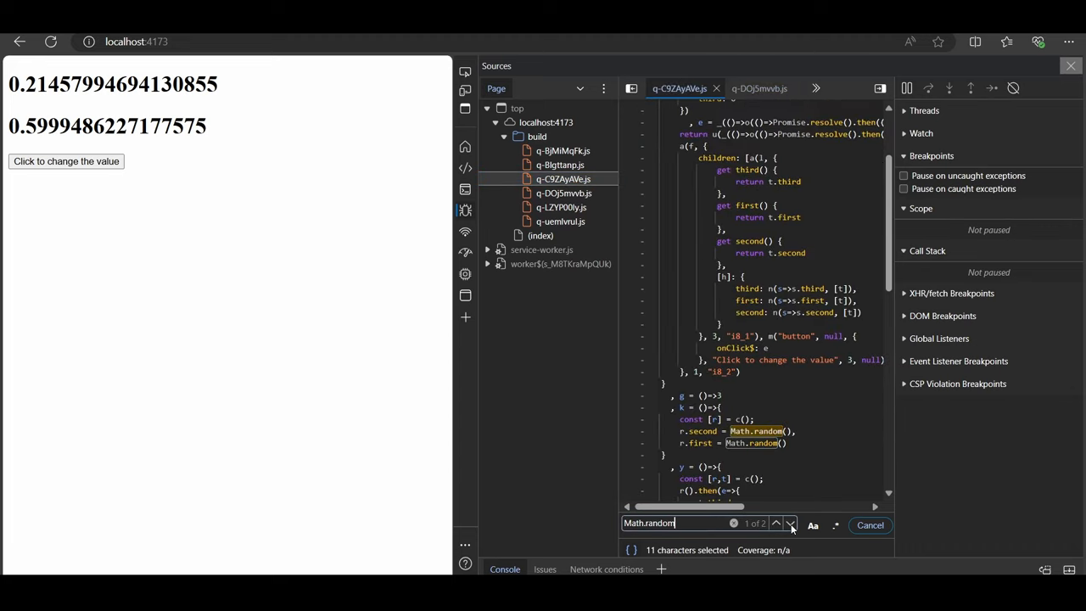
click(774, 524)
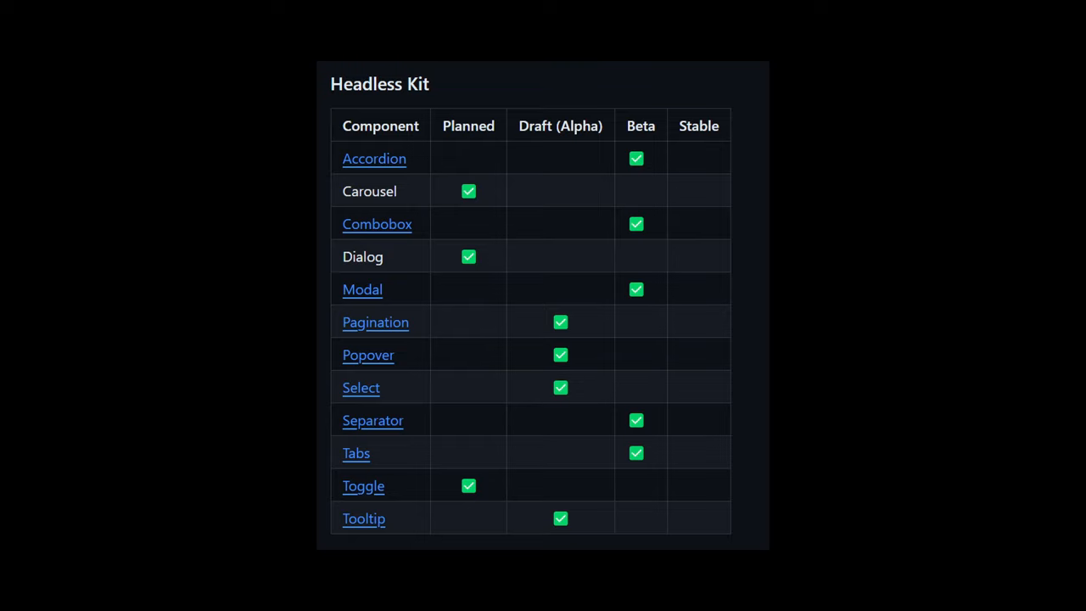
Step: Go to the Styled Modal page, then open and close the Edit Profile demo dialog
click(794, 70)
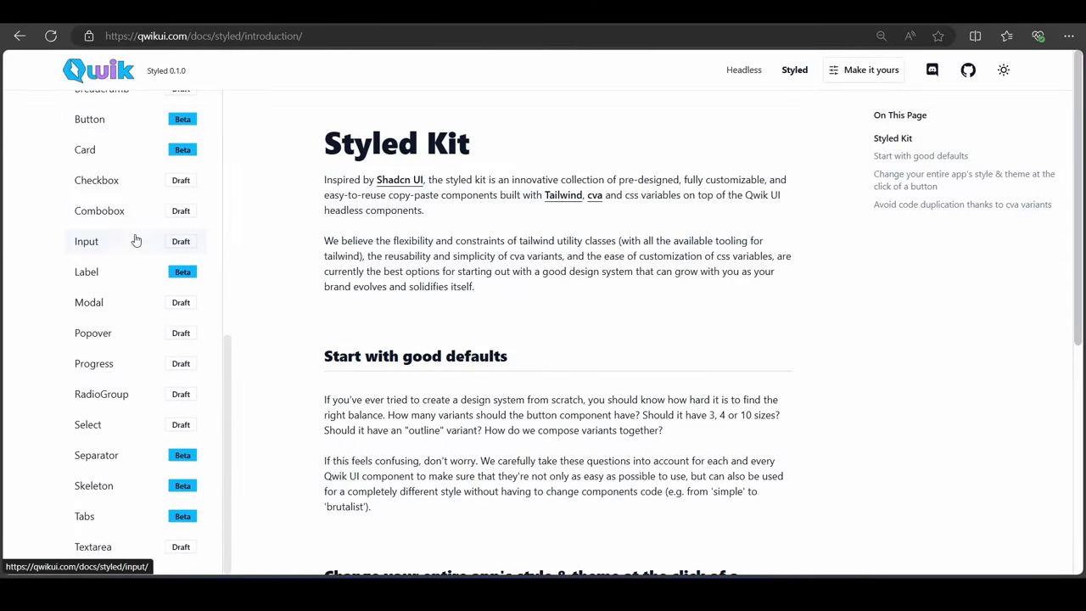
mouse_move(118, 312)
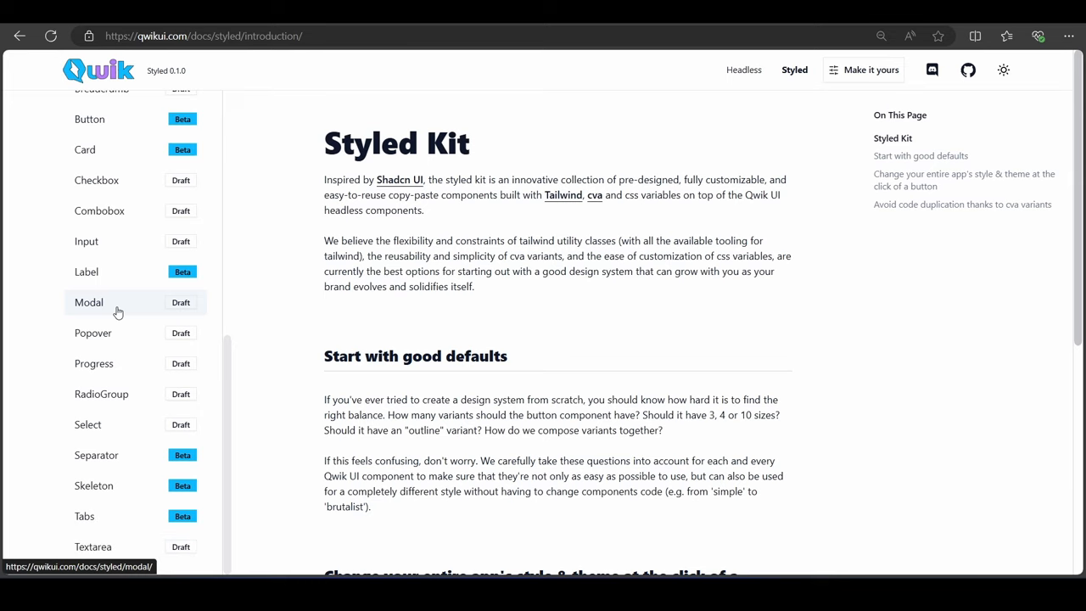
click(89, 302)
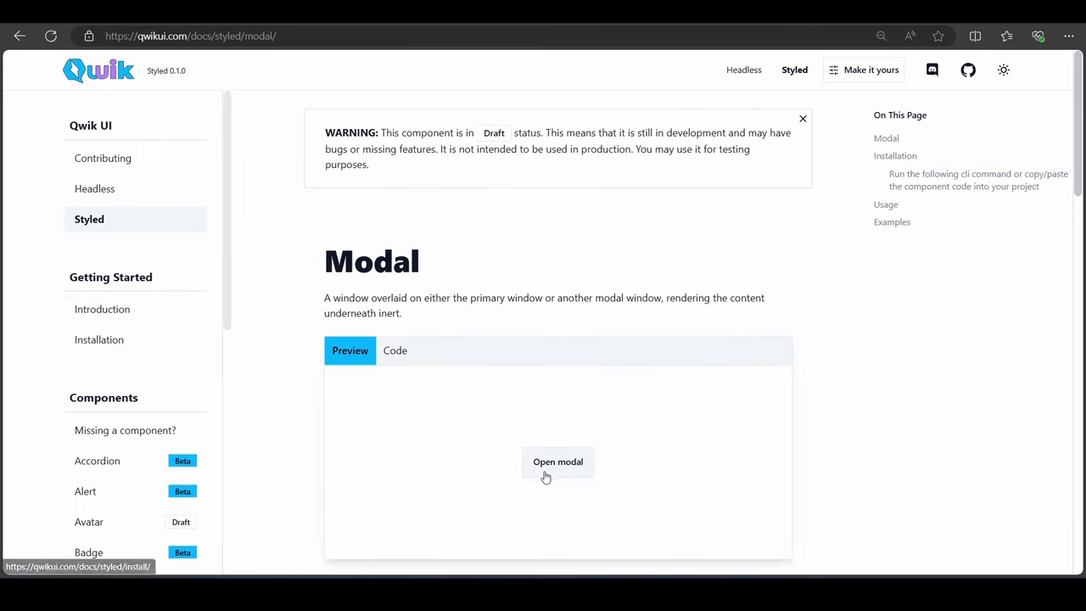
click(557, 462)
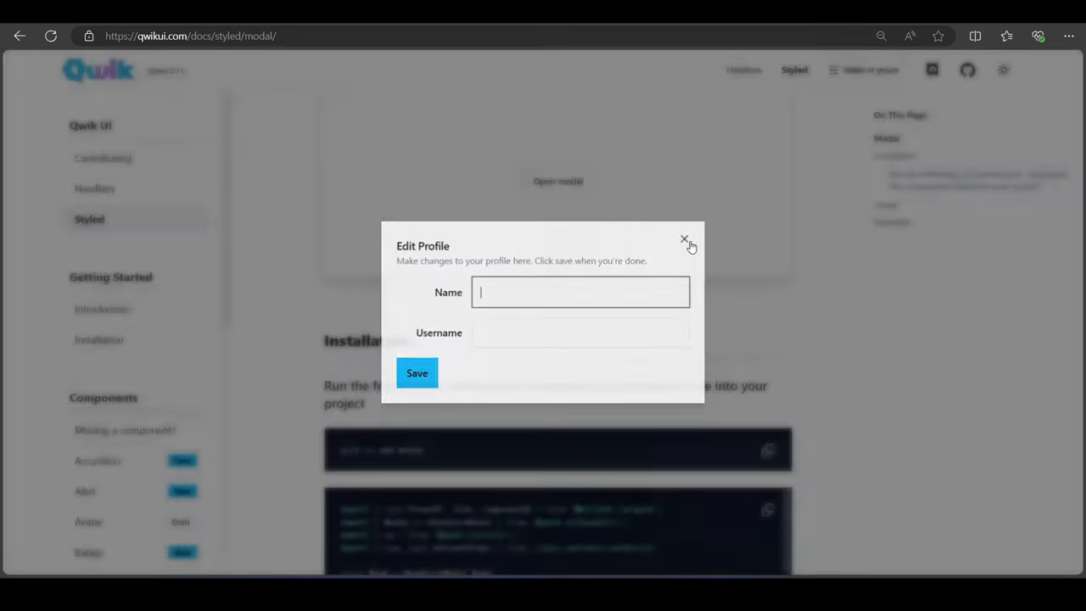
click(685, 240)
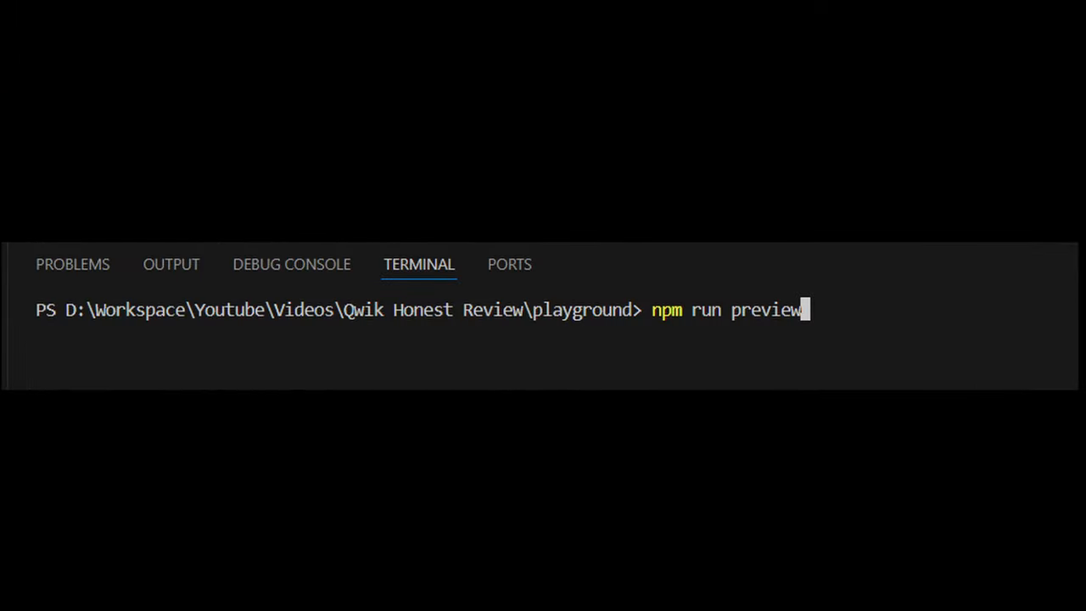
Step: Run 'npm run preview' so localhost:4173 shows the worker$ result 3
key(Return)
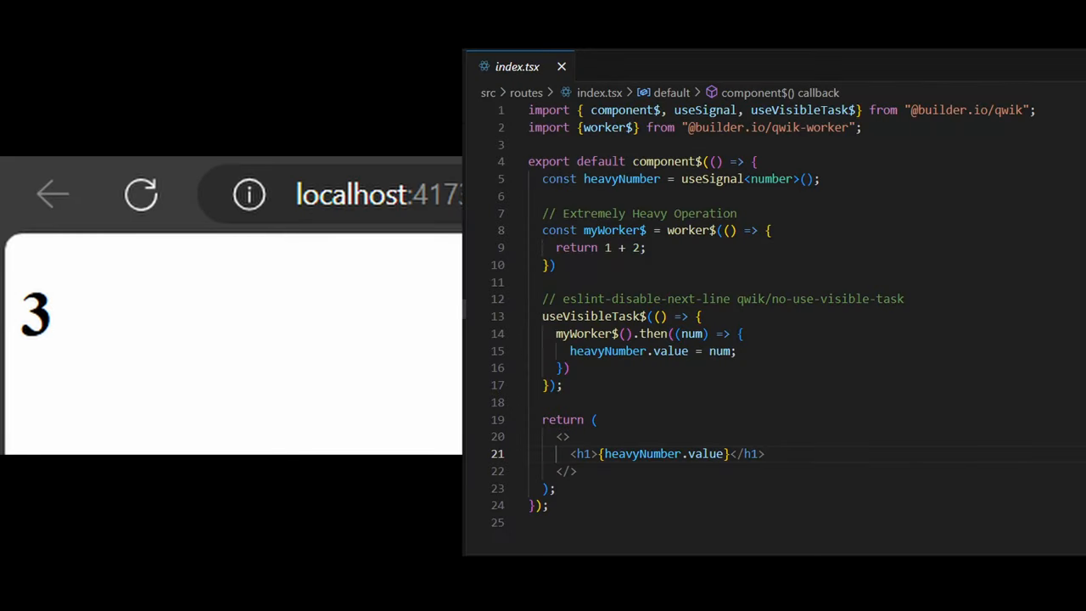